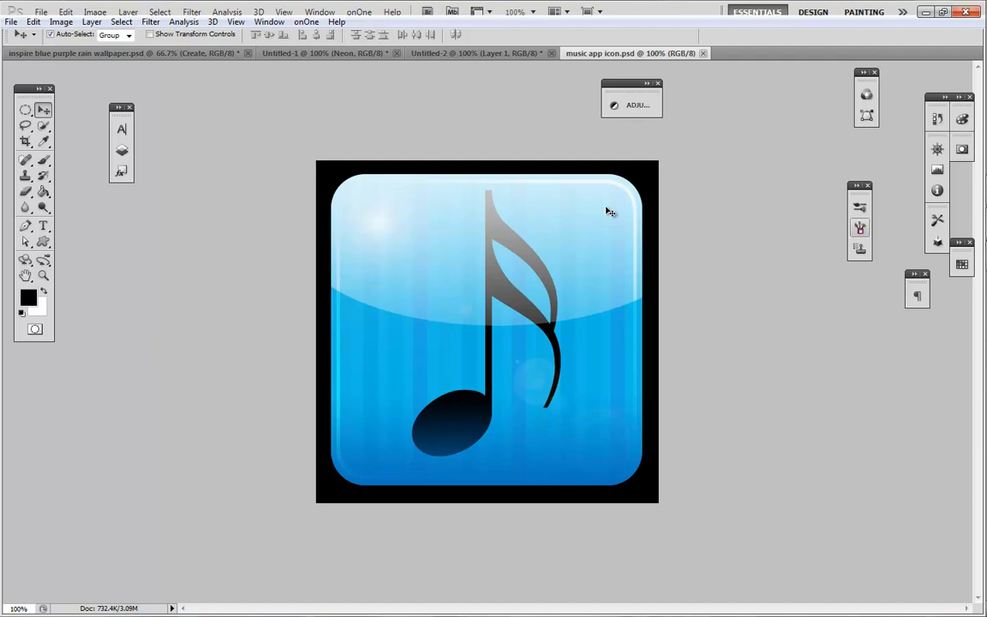
mouse_move(613, 196)
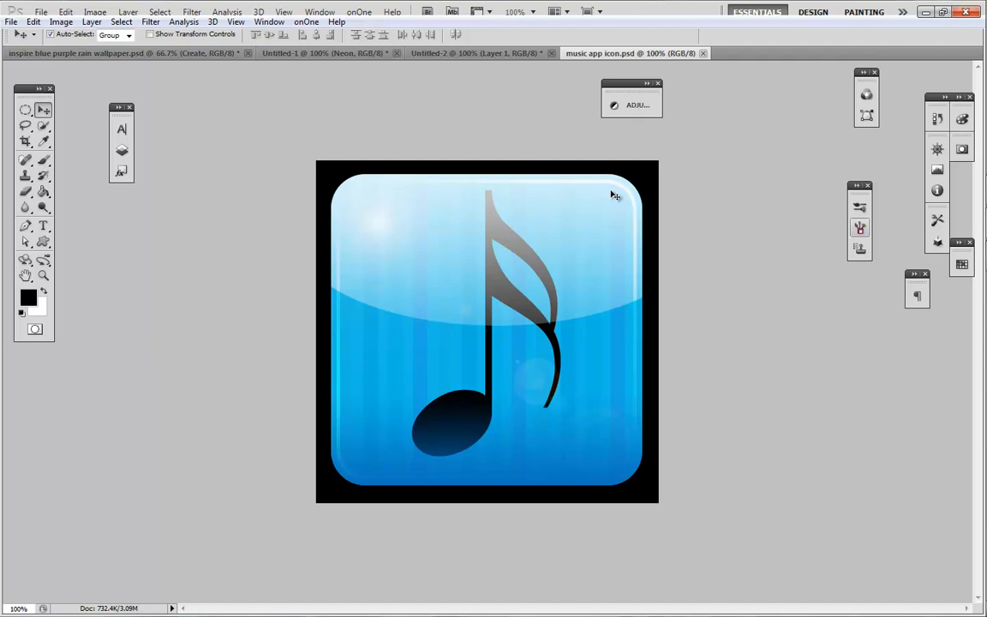
mouse_move(438, 202)
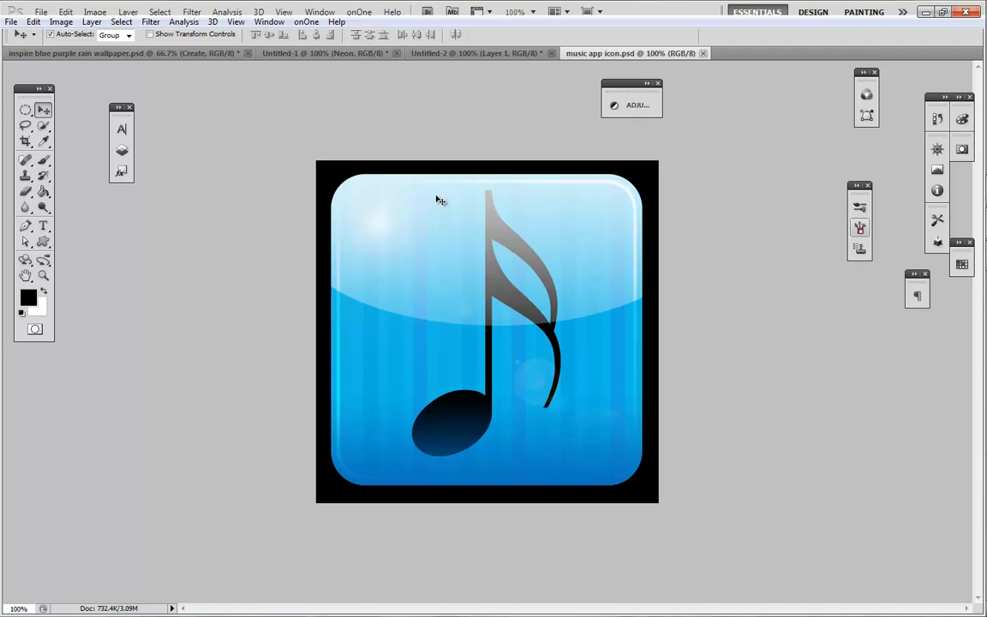
mouse_move(134, 50)
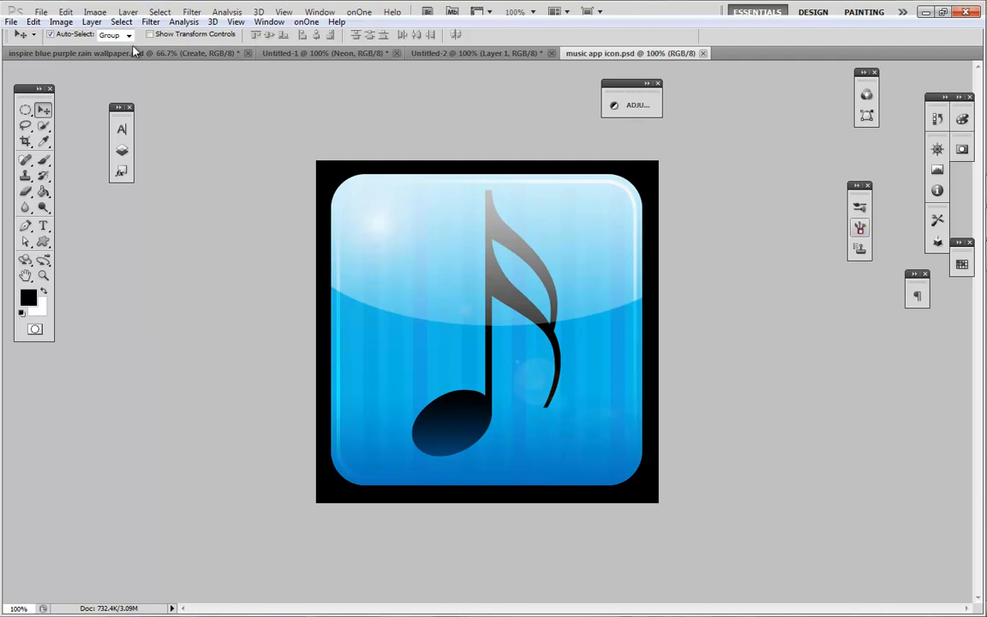
Create a new 500 × 500 px document at 72 ppi via File > New.
click(41, 12)
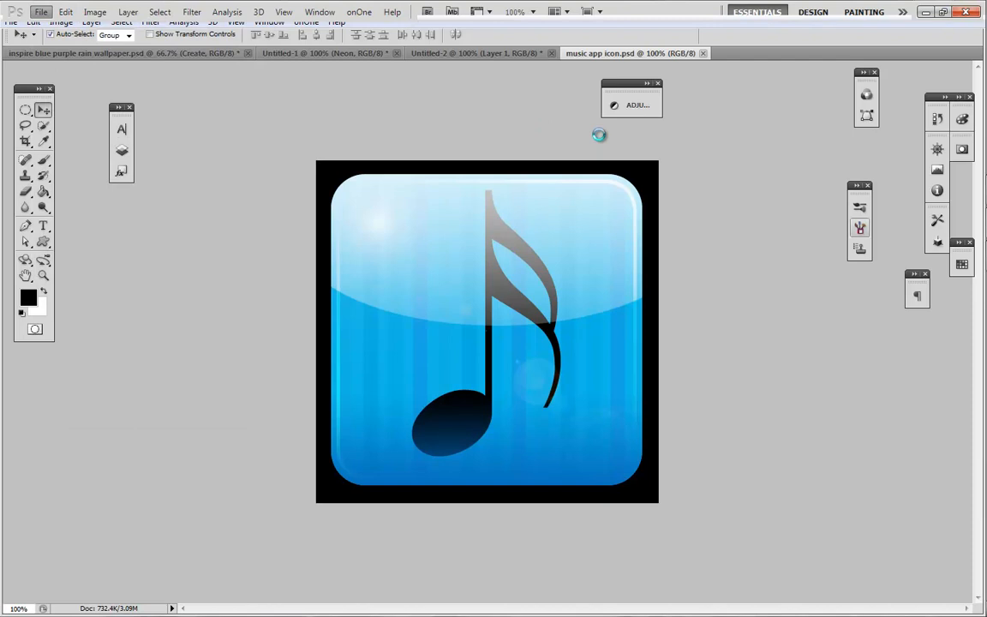
click(10, 20)
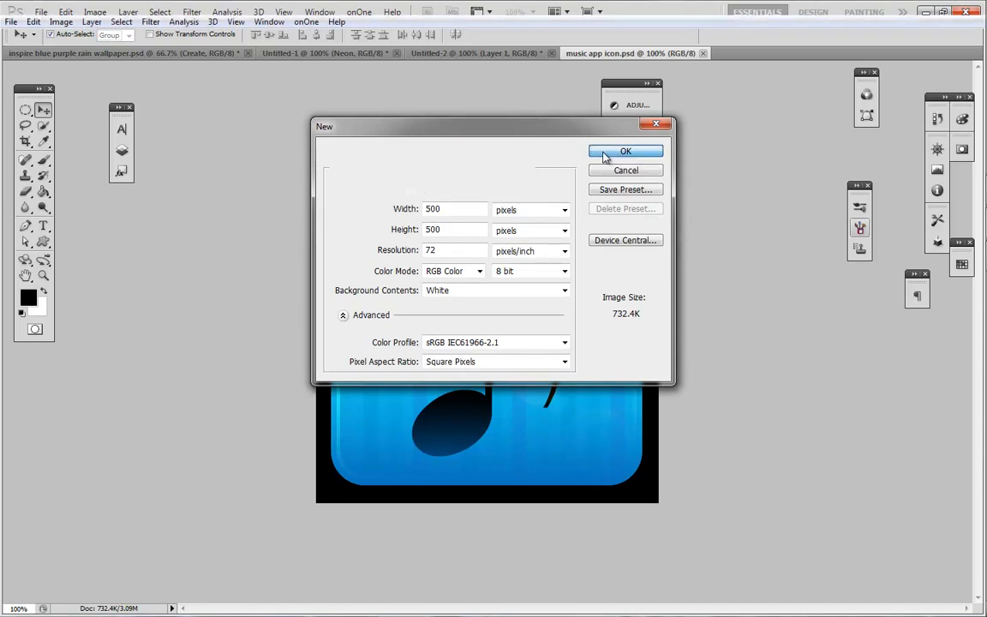
click(626, 150)
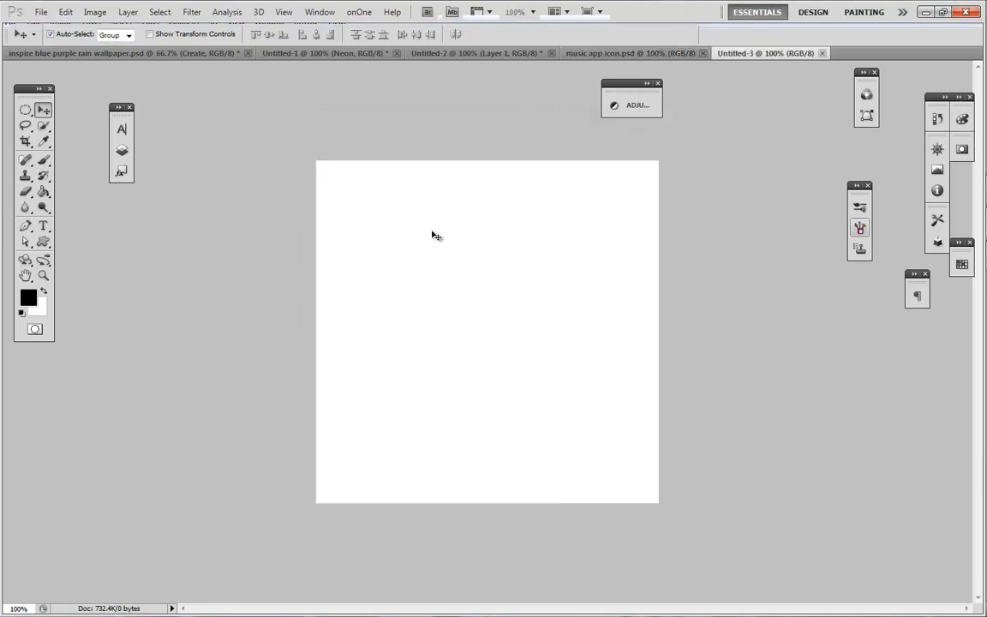
mouse_move(79, 146)
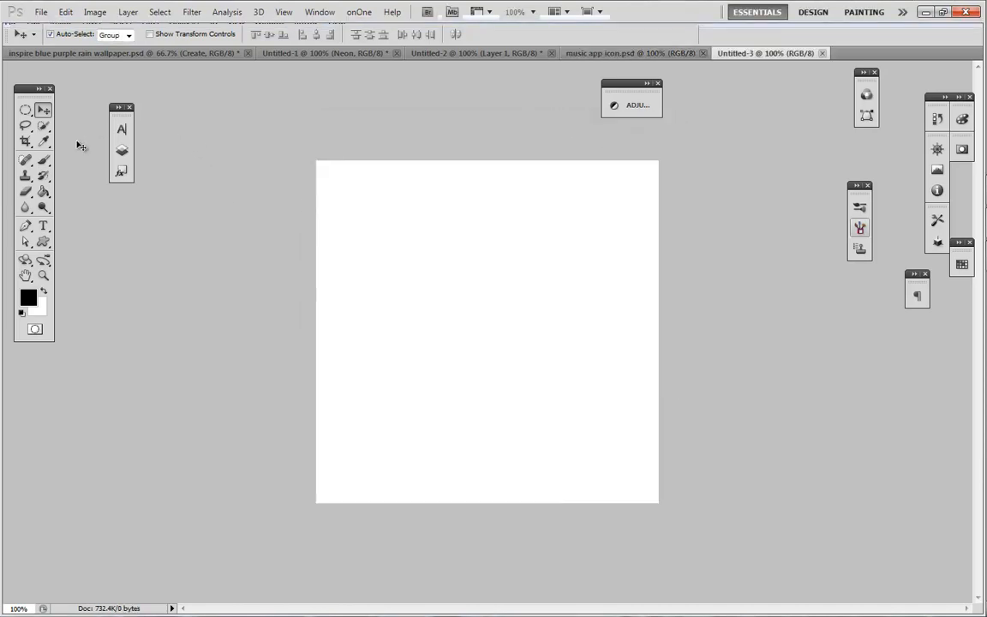
mouse_move(121, 150)
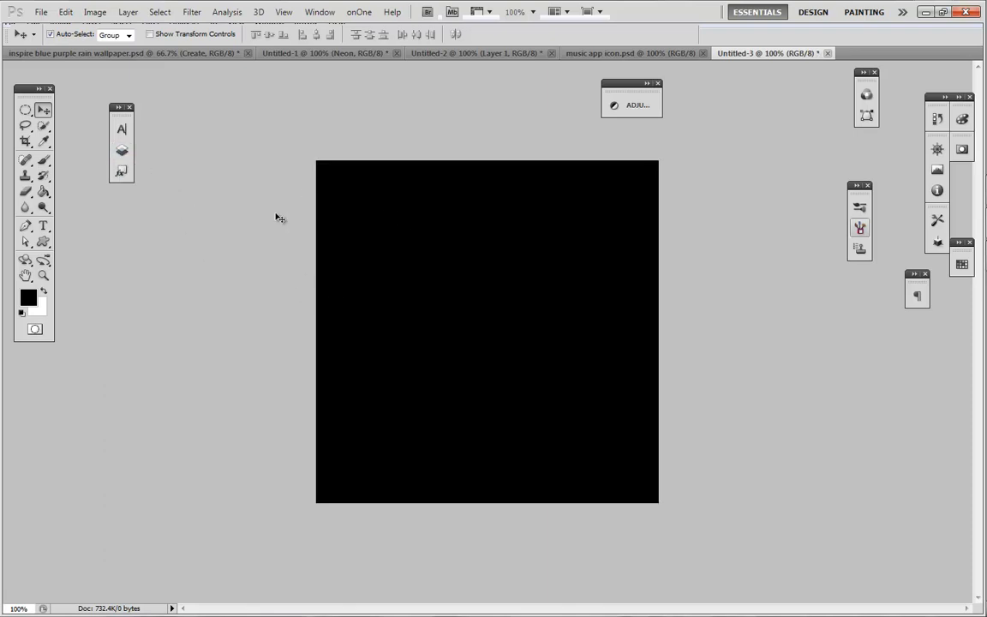
mouse_move(518, 350)
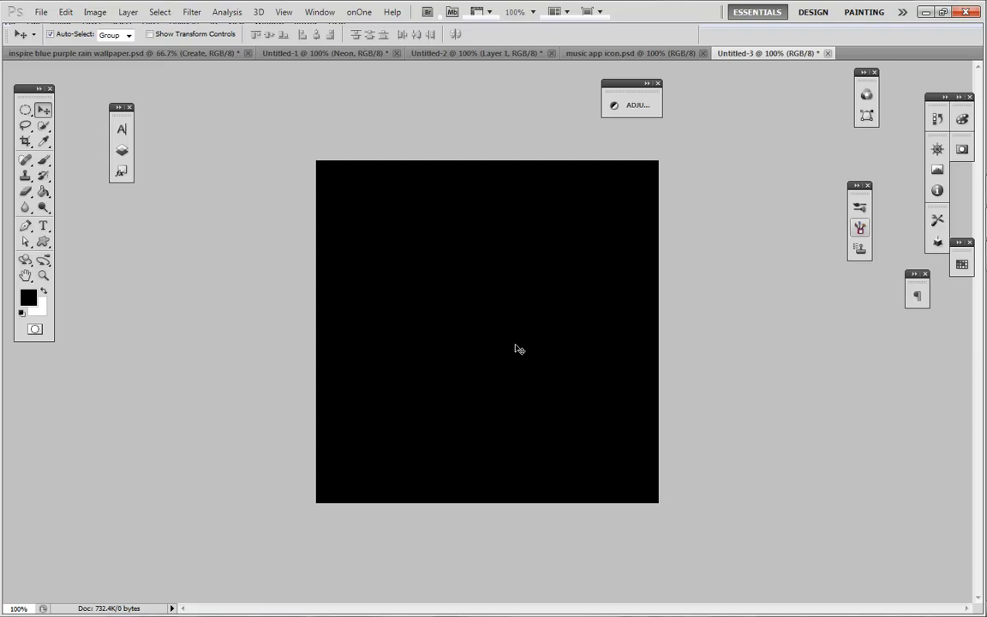
mouse_move(405, 233)
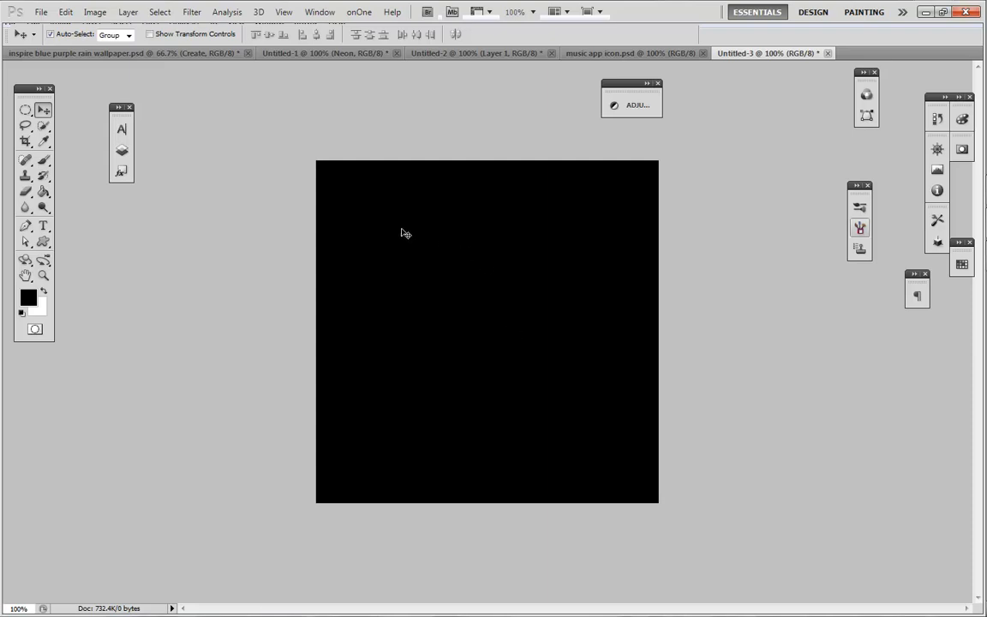
Draw a large rounded square (Shape 1) with the Rounded Rectangle Tool across most of the black canvas.
click(41, 242)
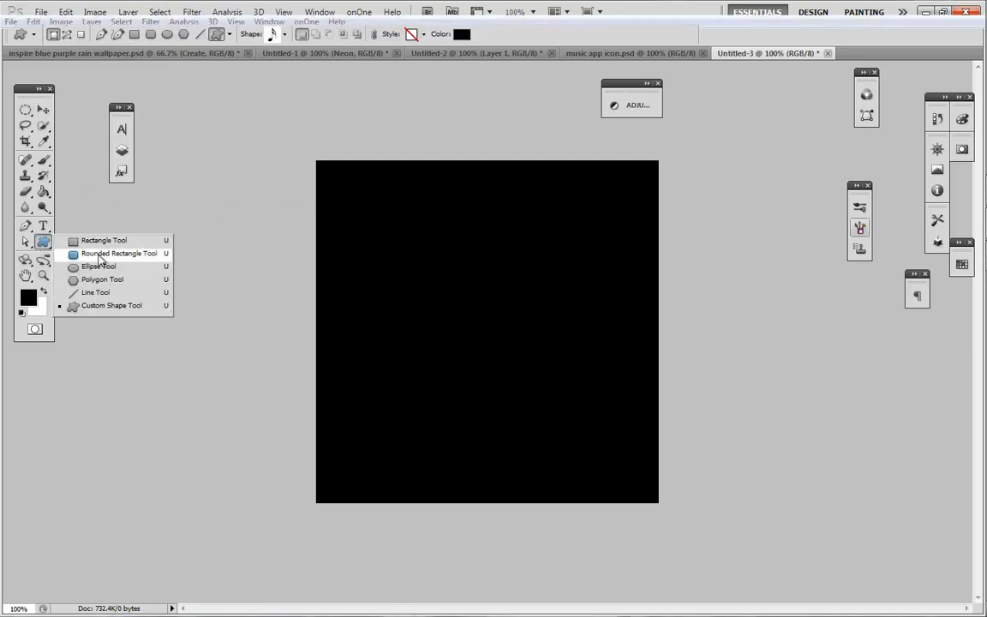
click(120, 253)
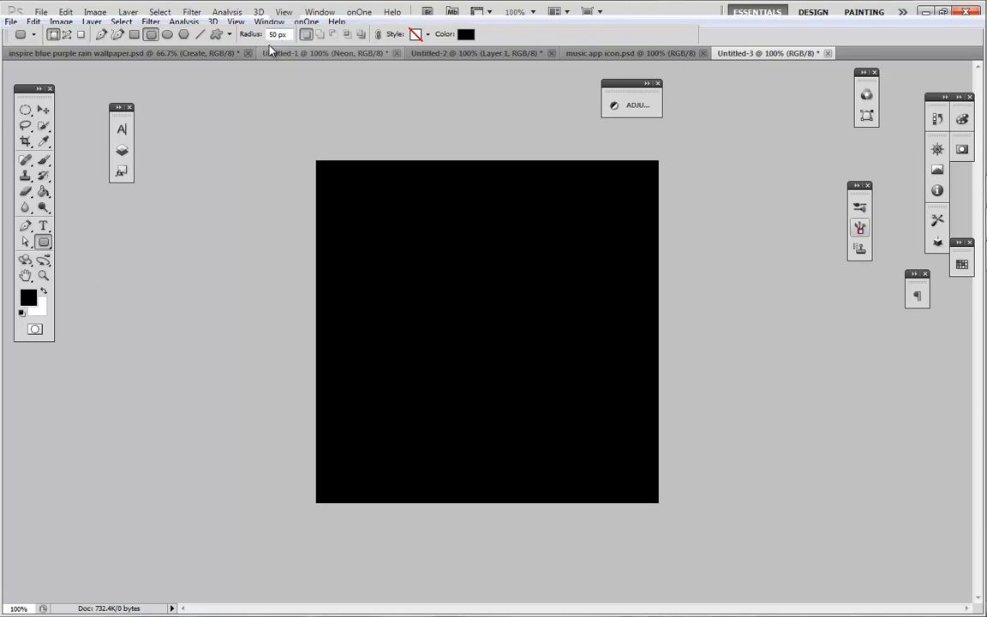
mouse_move(329, 176)
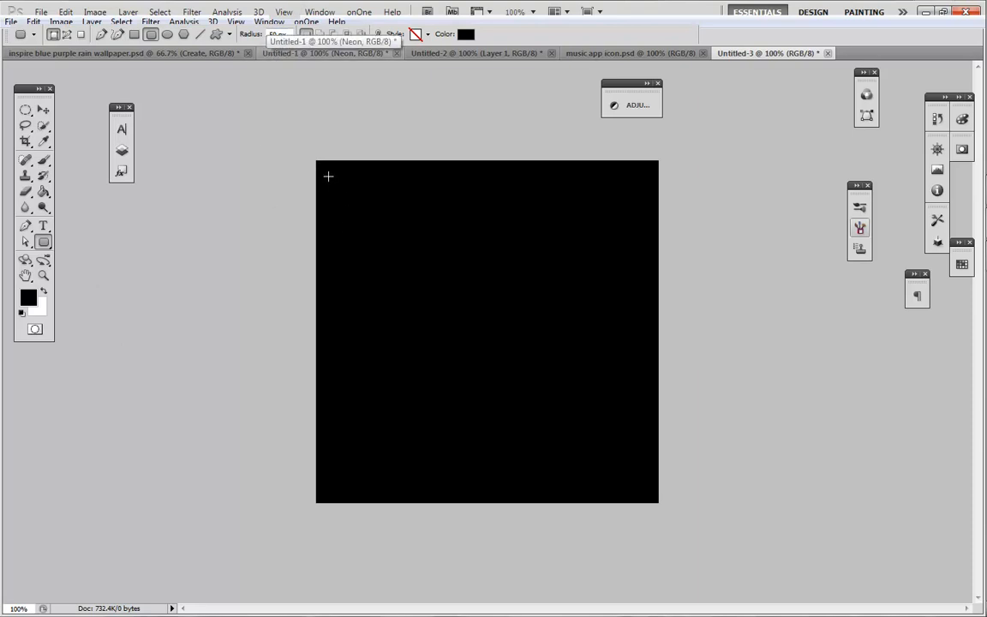
drag(328, 177, 596, 454)
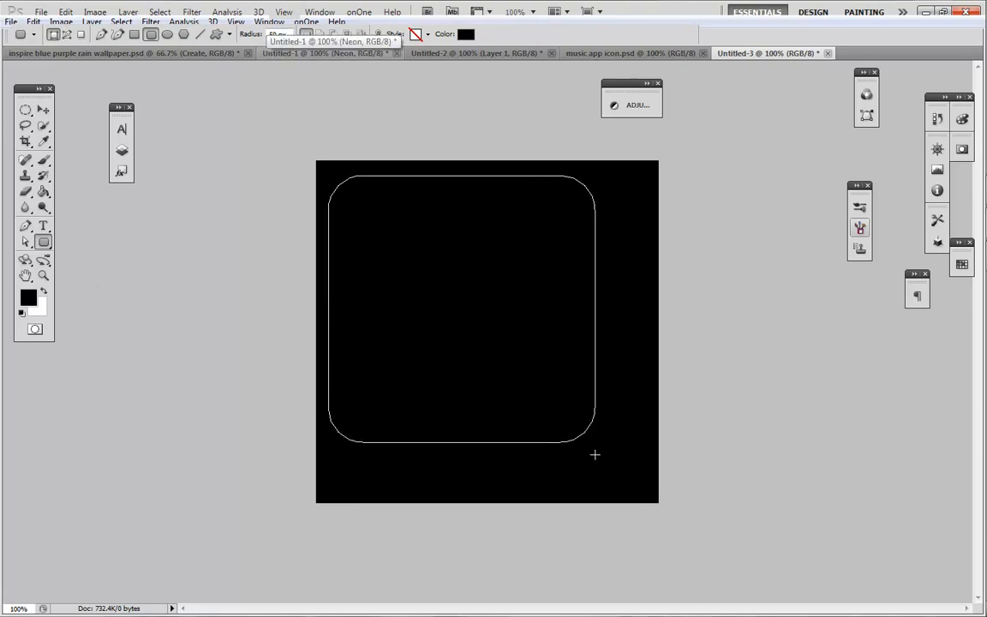
drag(594, 454, 640, 493)
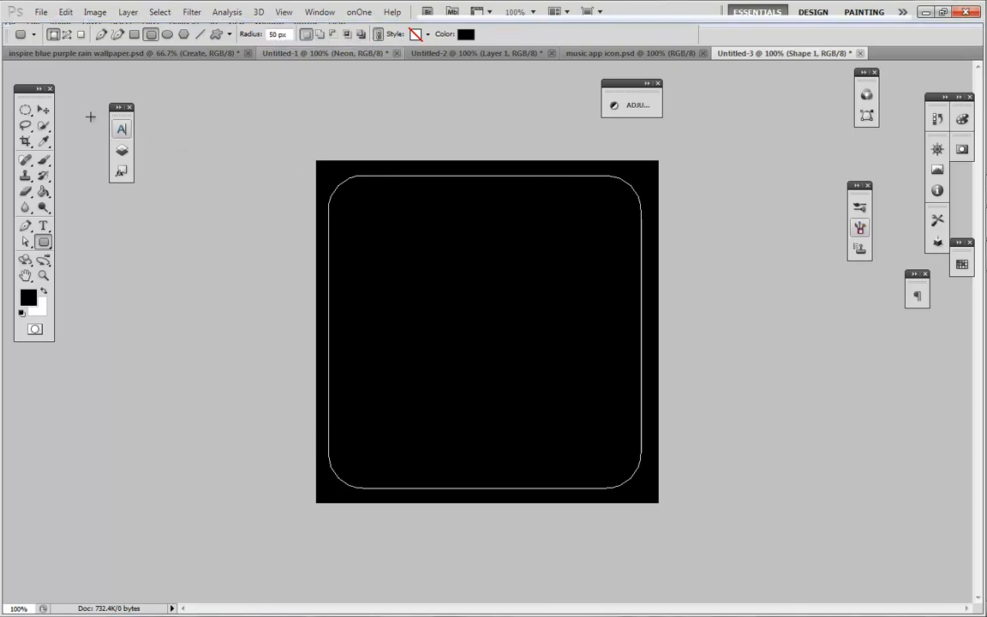
Pick a bright saturated blue in the Color Picker and apply it as the rounded square's fill.
click(43, 110)
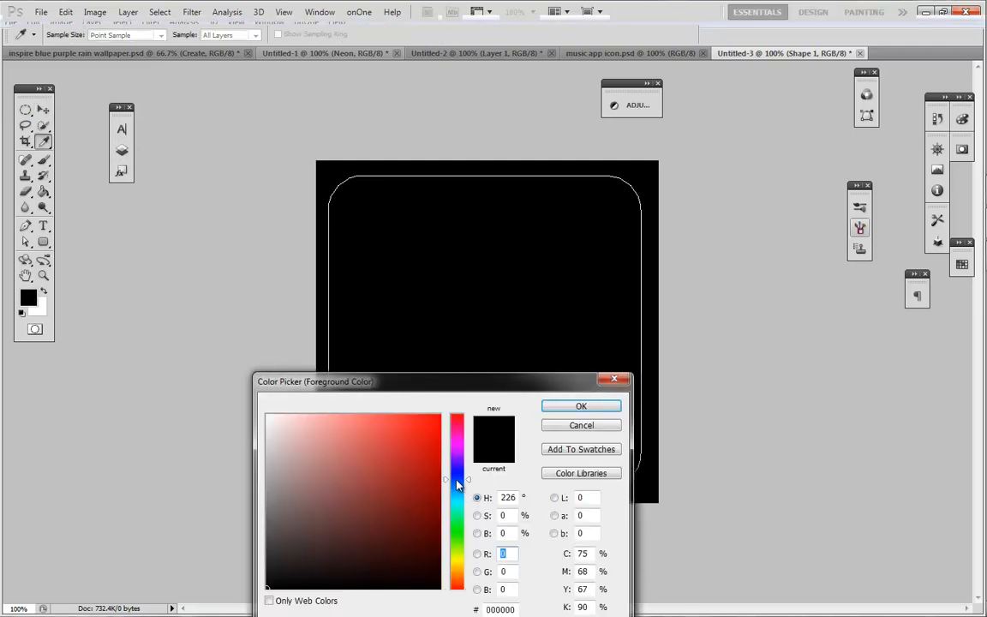
click(383, 418)
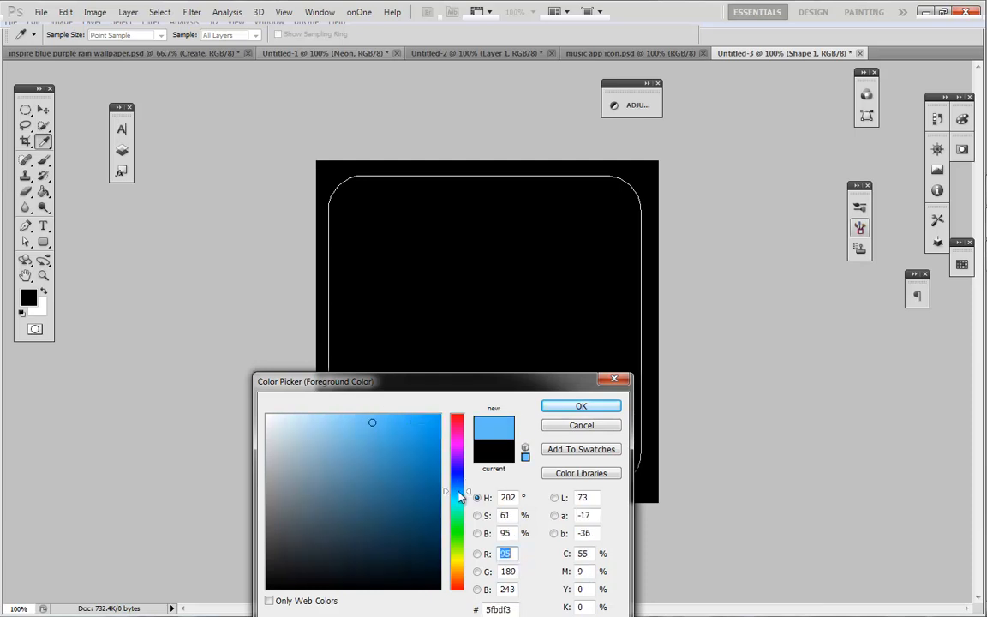
click(411, 420)
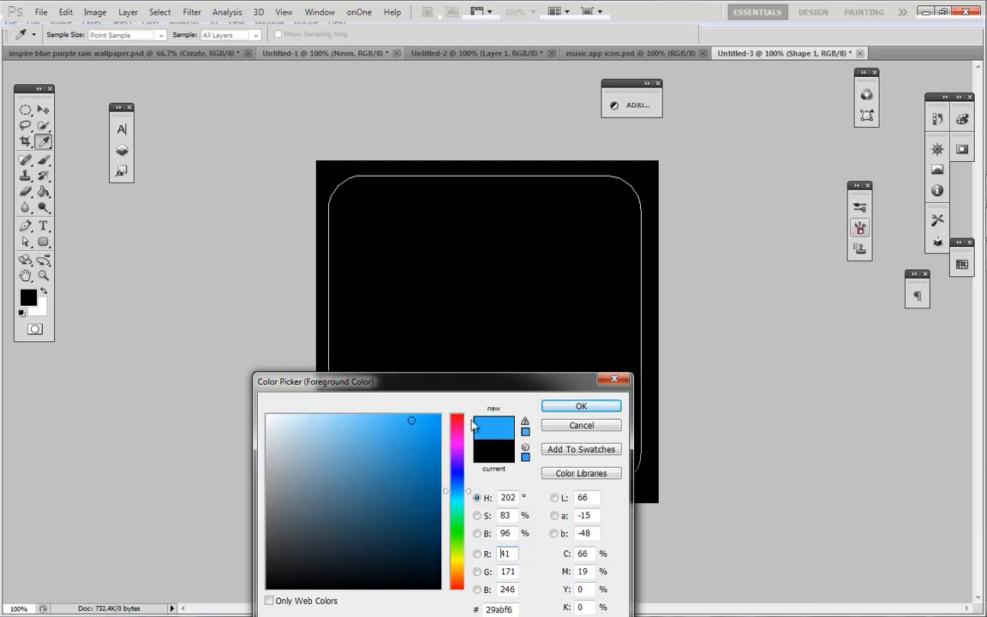
click(581, 404)
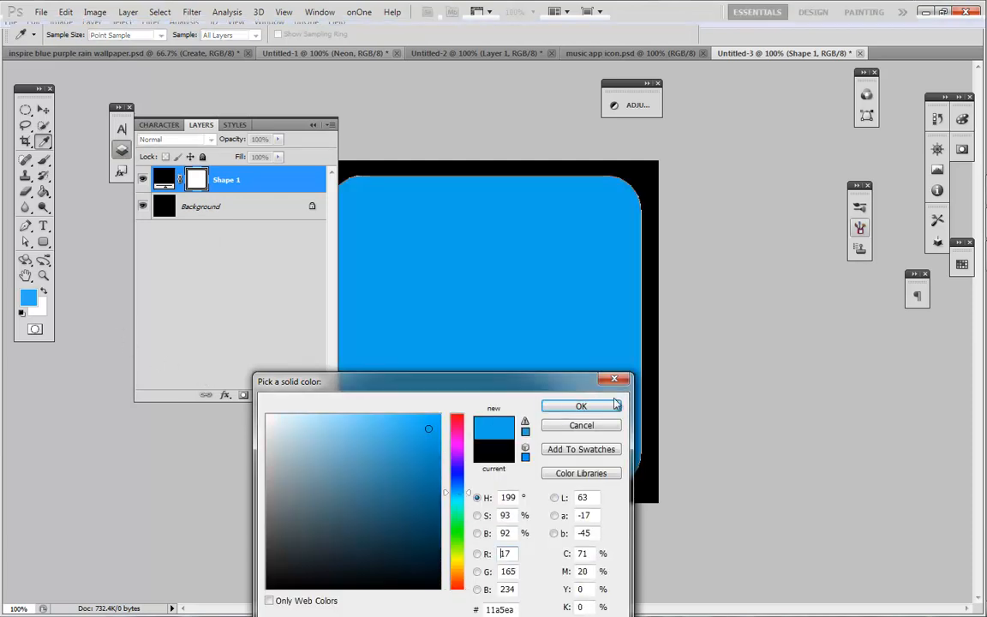
click(580, 404)
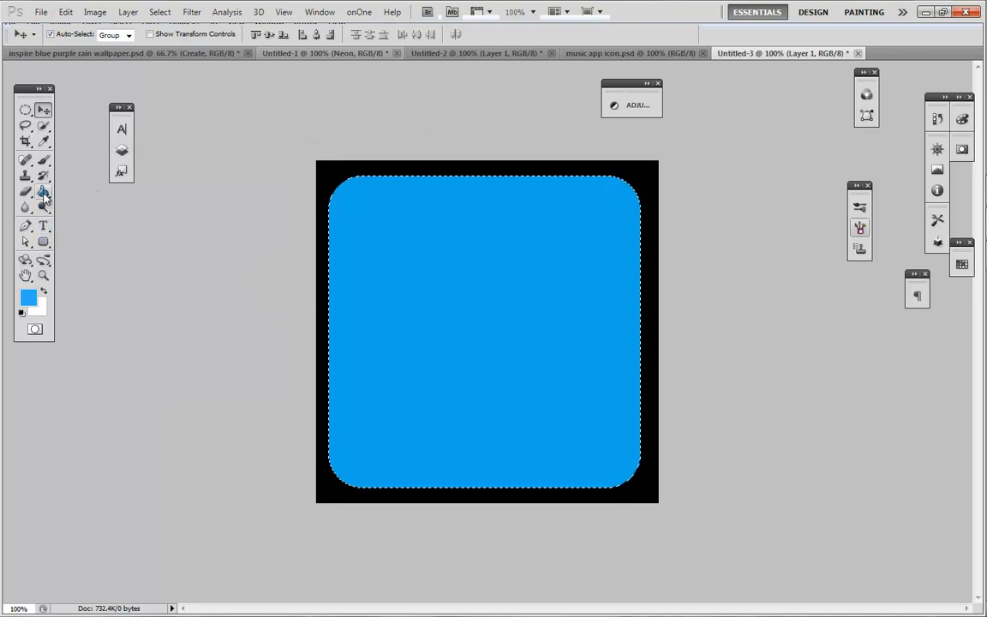
Shade Layer 1 with a foreground-to-transparent gradient, lighter at top and dark blue at bottom.
click(43, 191)
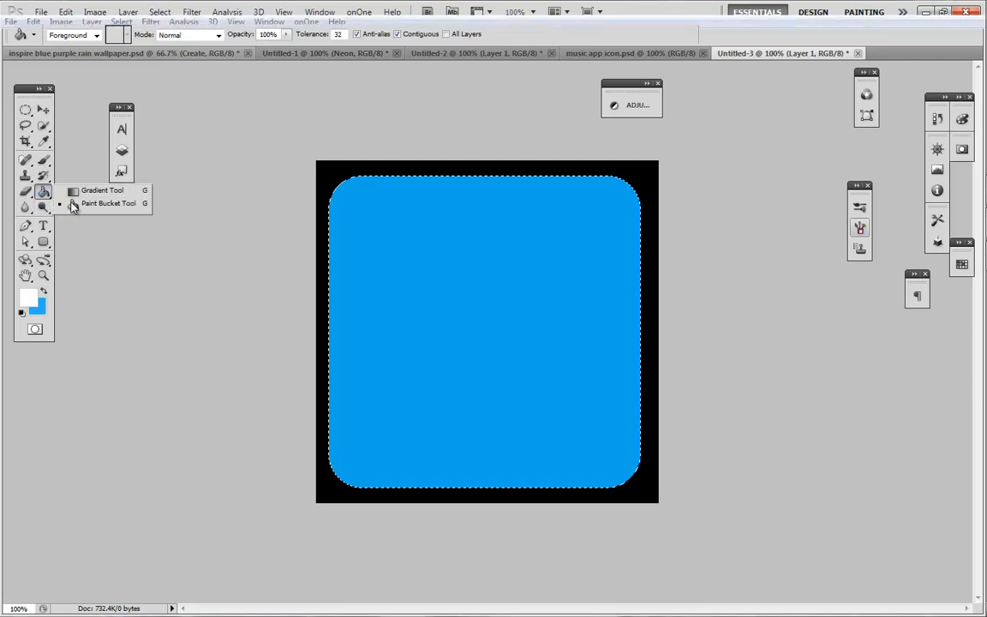
click(103, 189)
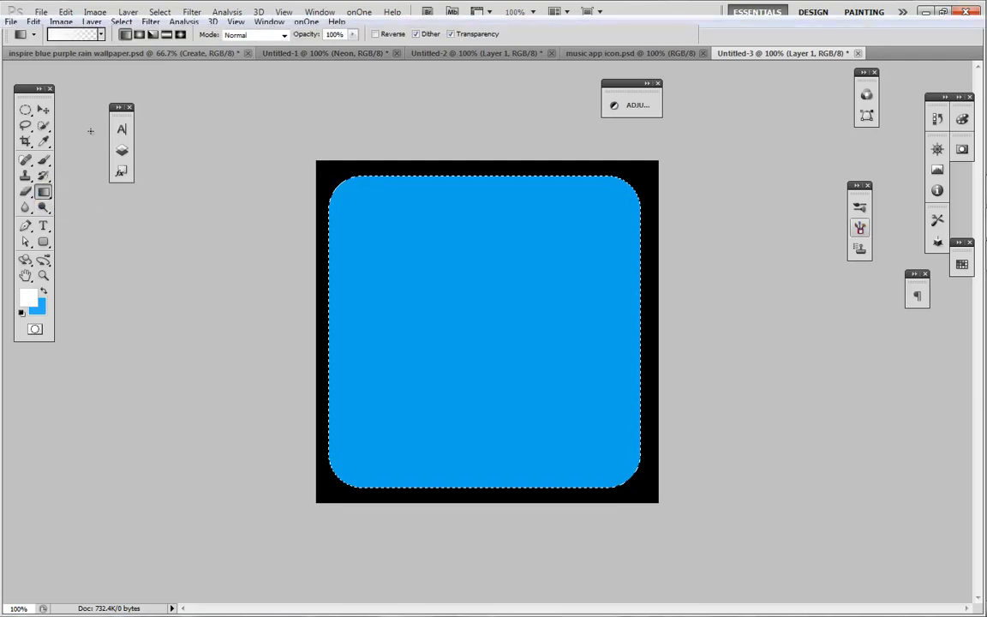
click(89, 34)
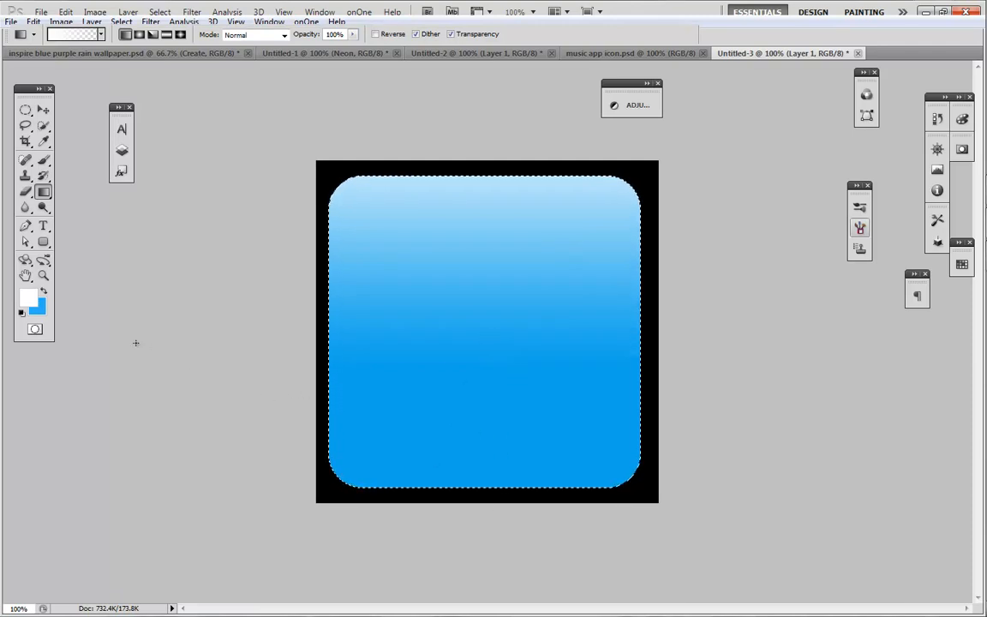
click(28, 298)
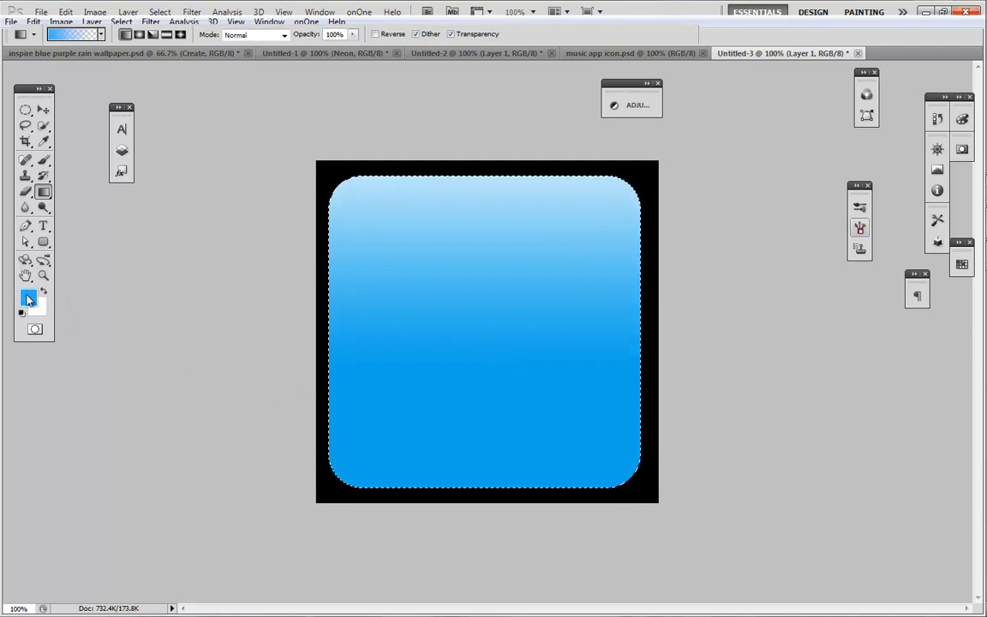
click(28, 298)
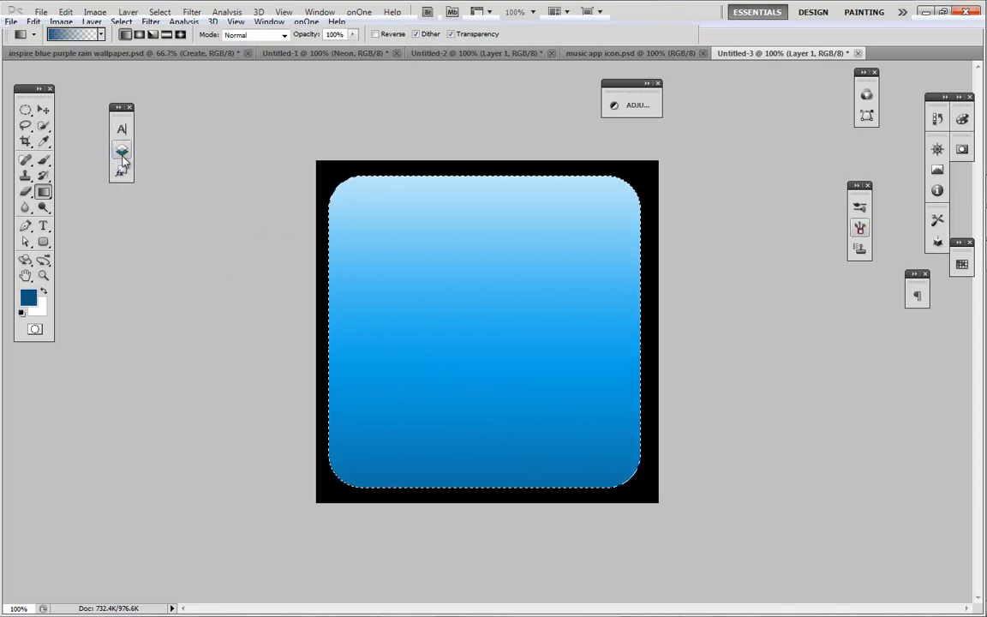
click(121, 151)
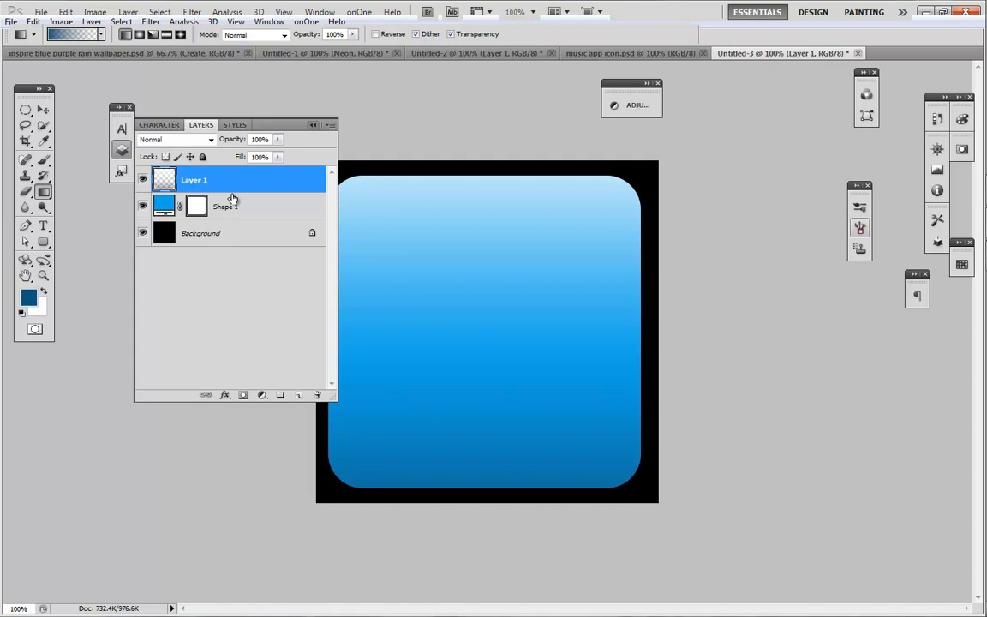
Mask Layer 2's white gloss gradient along a curve so only the upper half stays highlighted.
click(26, 111)
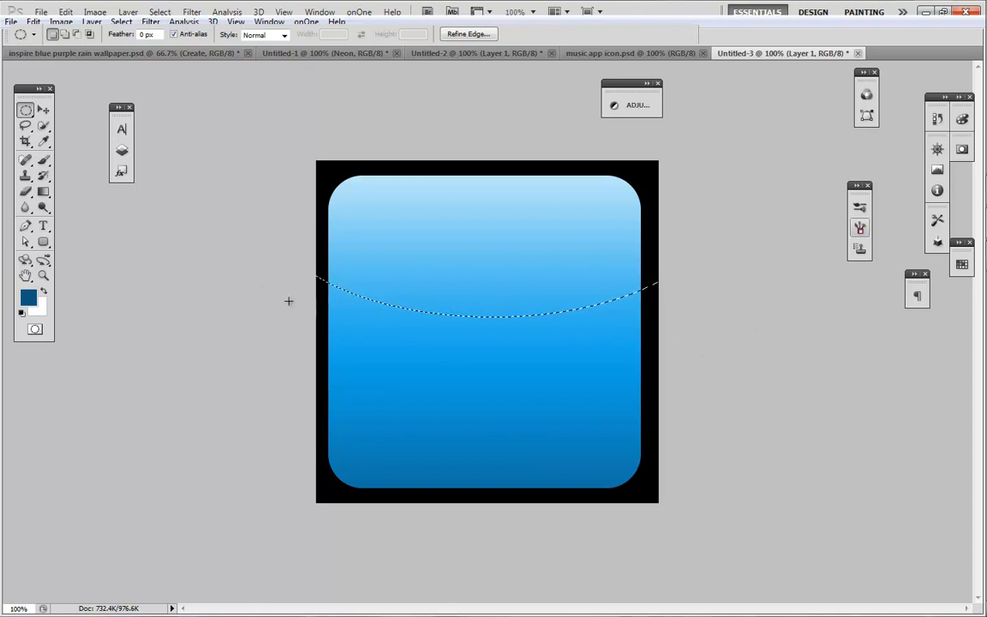
mouse_move(422, 300)
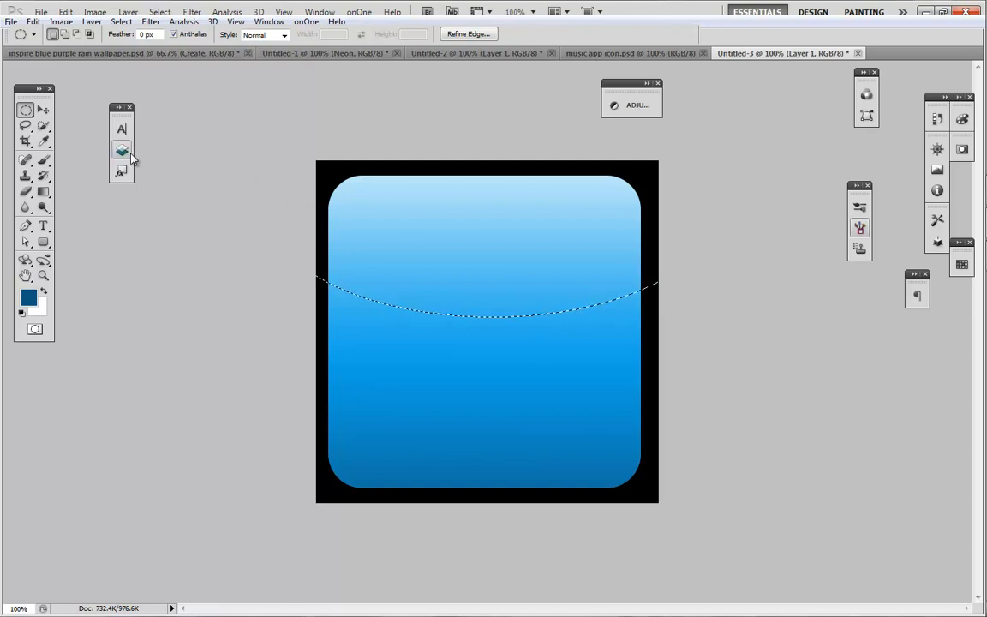
click(122, 151)
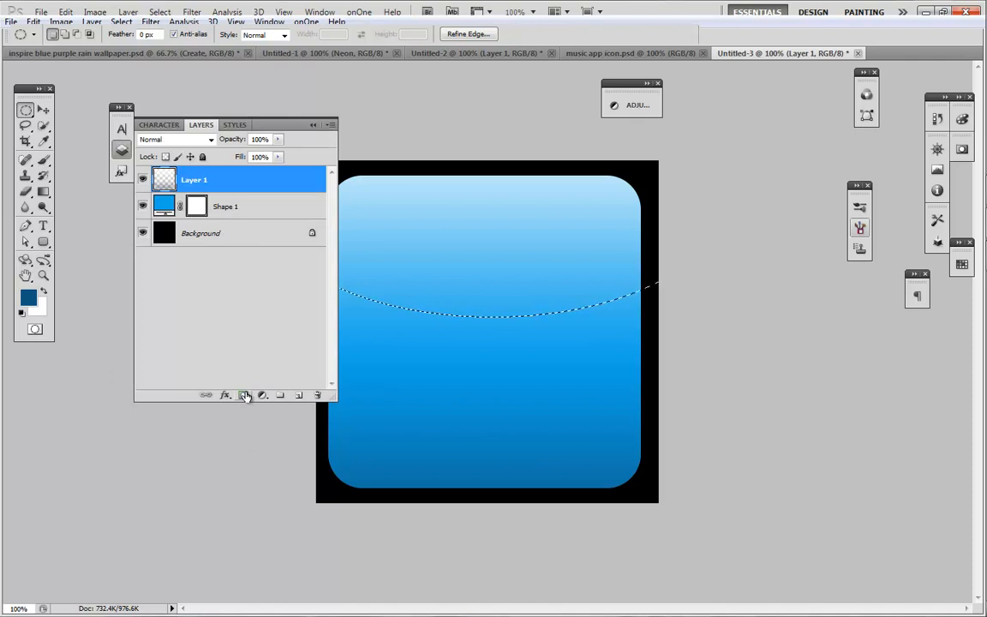
click(243, 394)
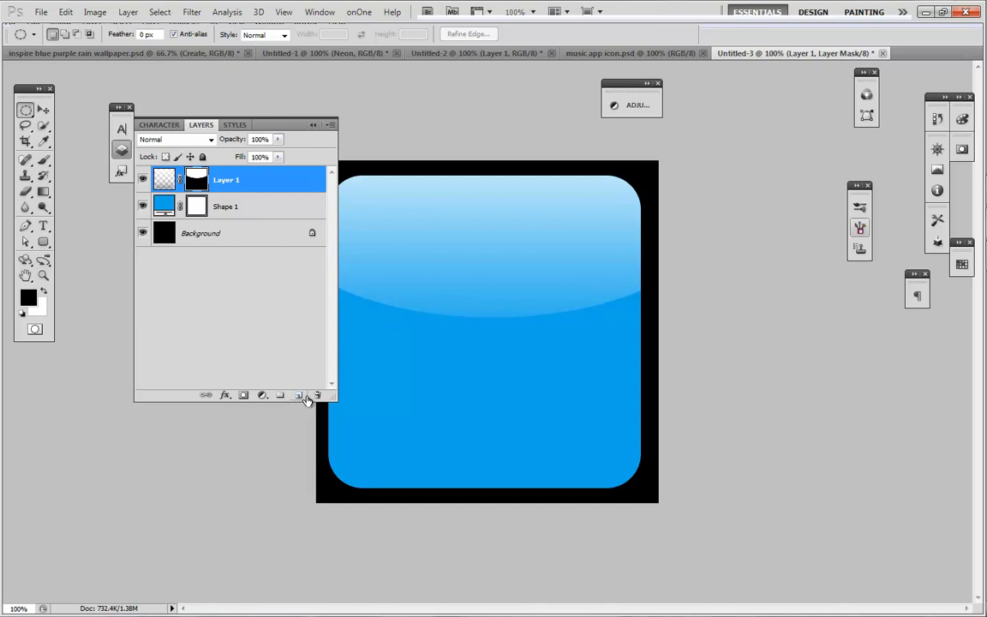
click(298, 394)
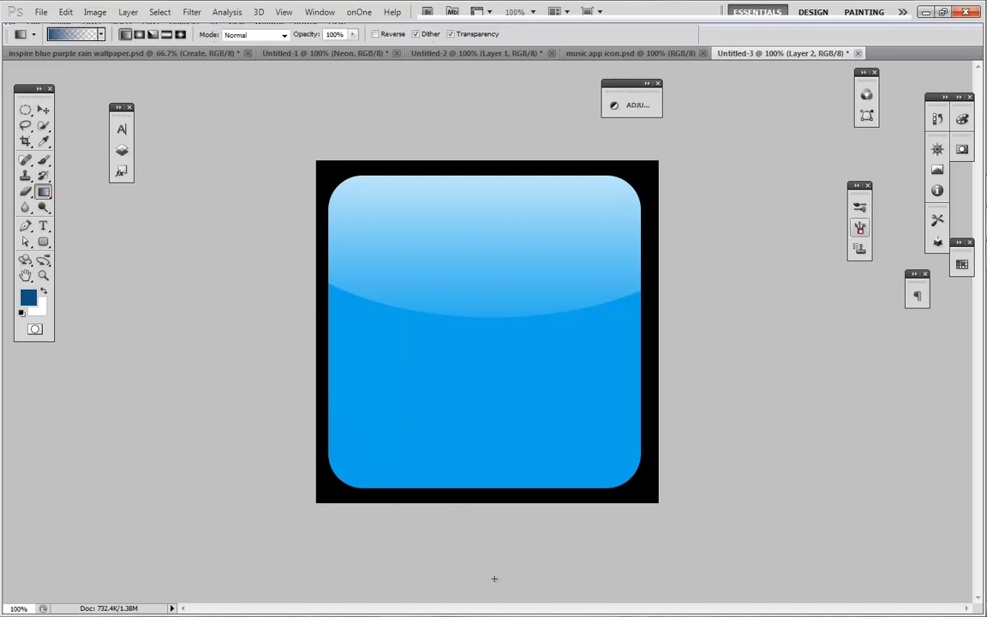
Finish the gloss gradient, add Layer 3 with the rounded-square selection, ready for a black Paint Bucket fill.
drag(476, 390, 476, 500)
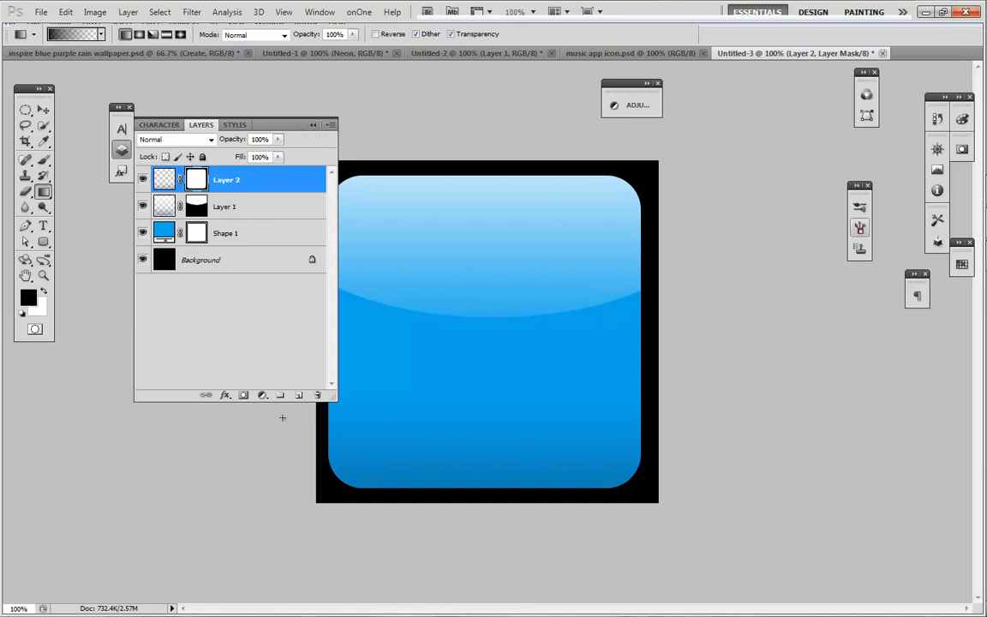
click(298, 394)
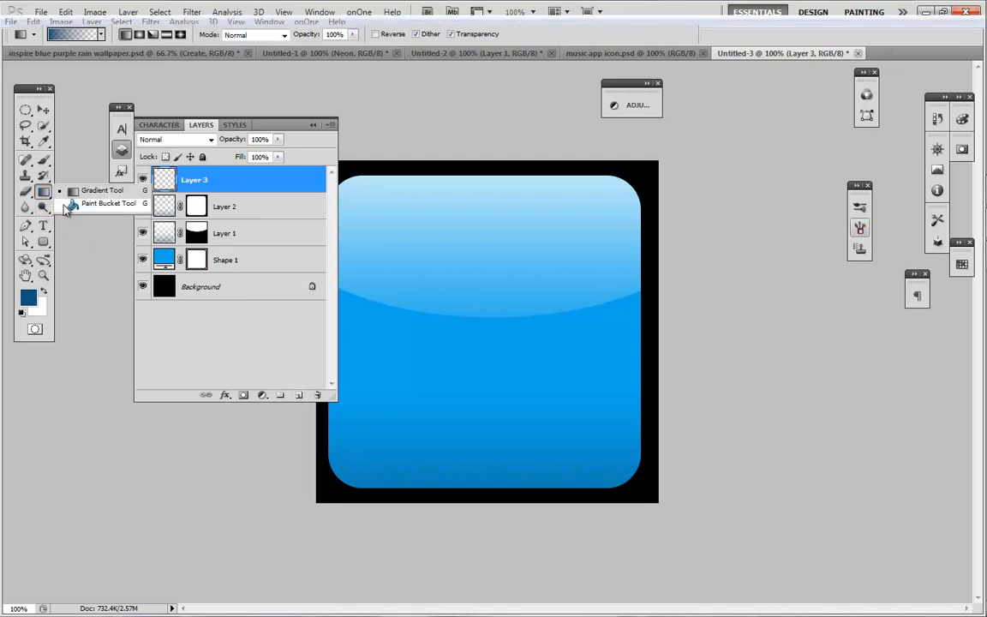
click(110, 204)
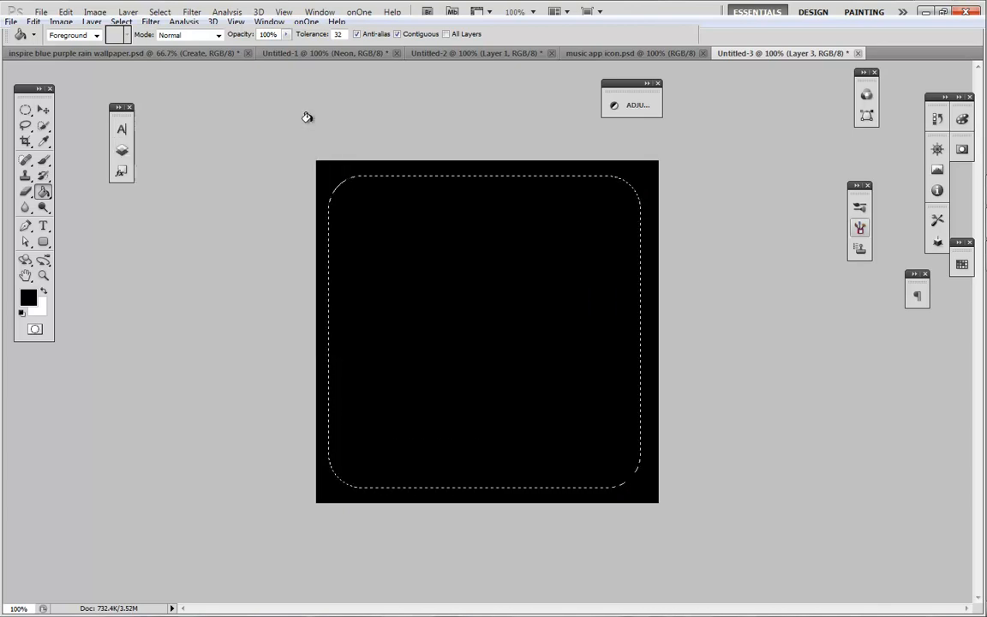
Render a Lens Flare on Layer 3 with its centre placed at the upper right of the square.
click(191, 11)
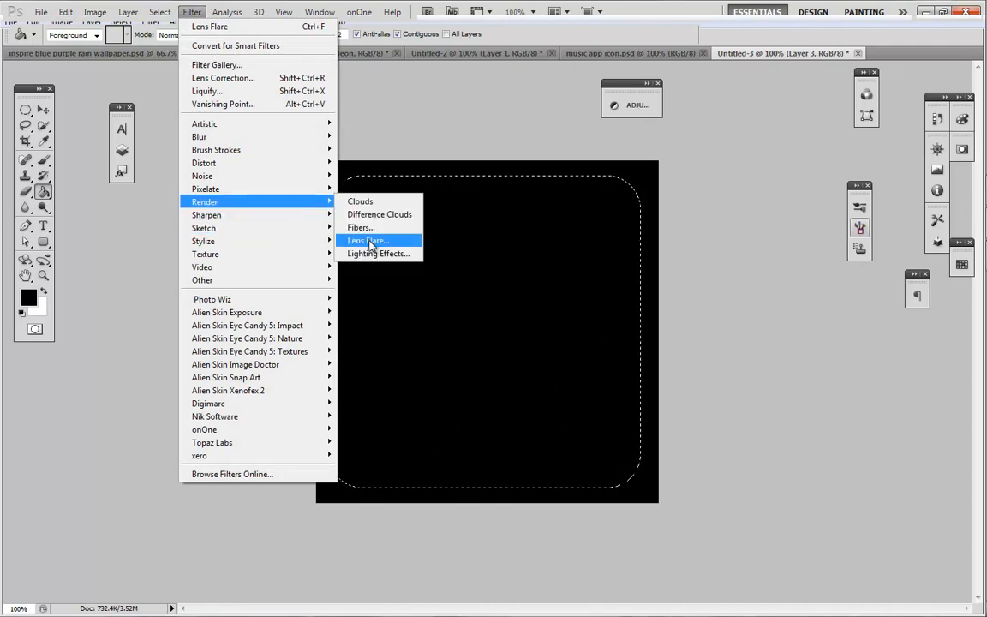
click(368, 240)
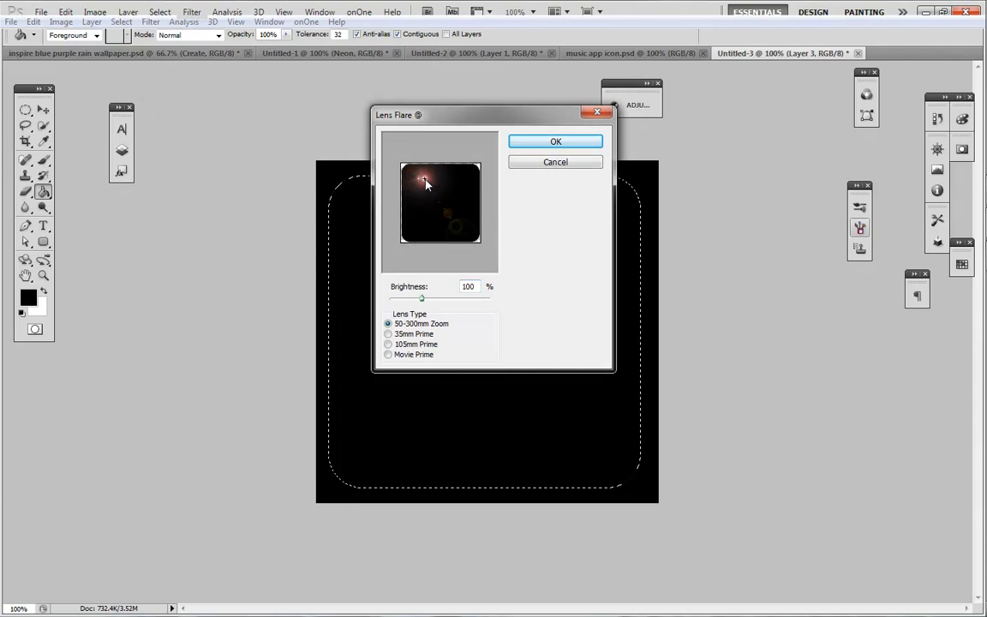
drag(425, 179, 418, 181)
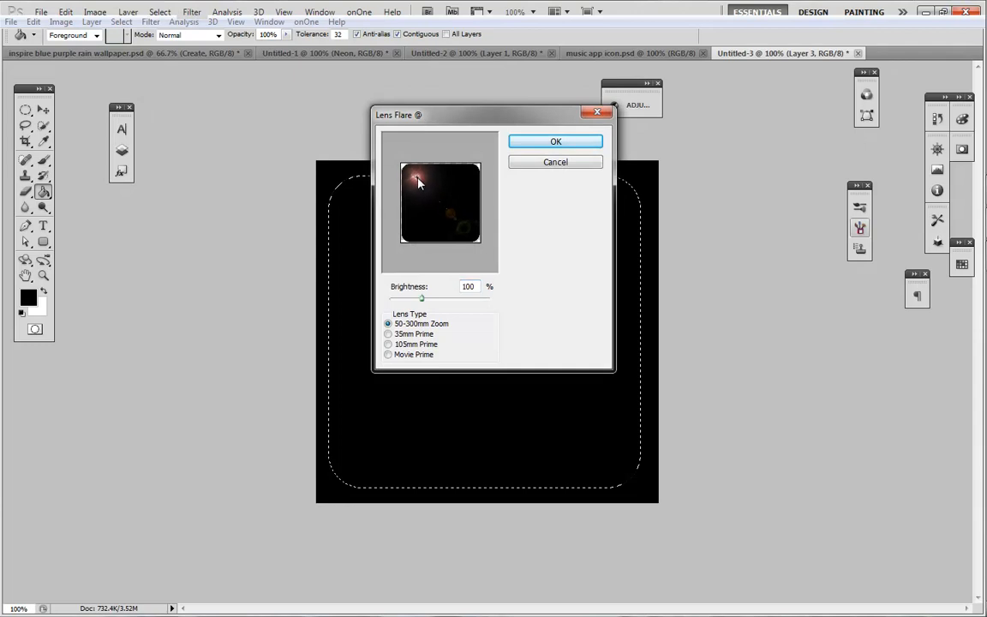
drag(420, 178, 454, 179)
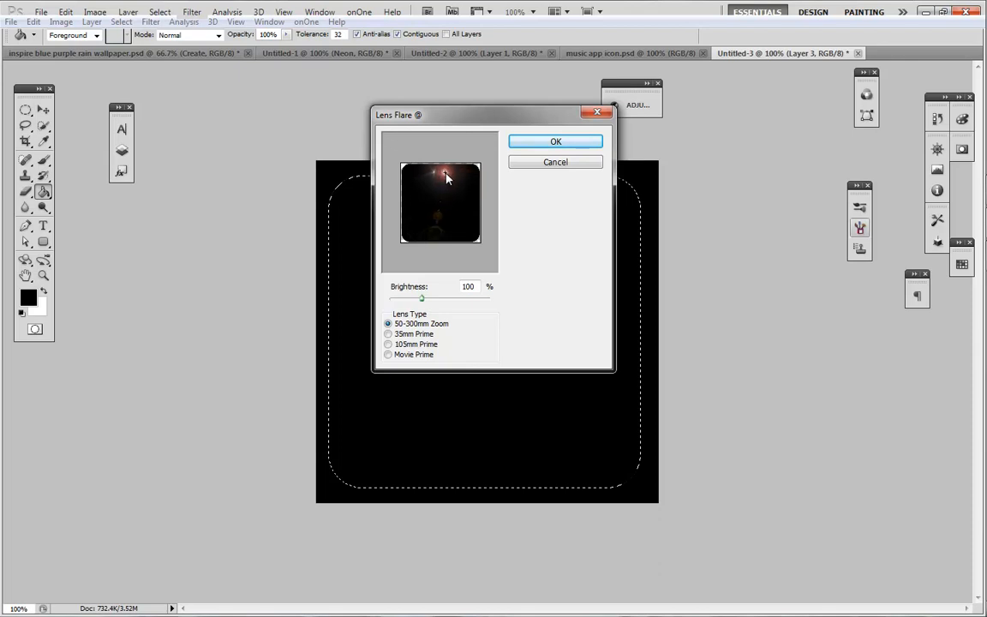
drag(446, 175, 466, 181)
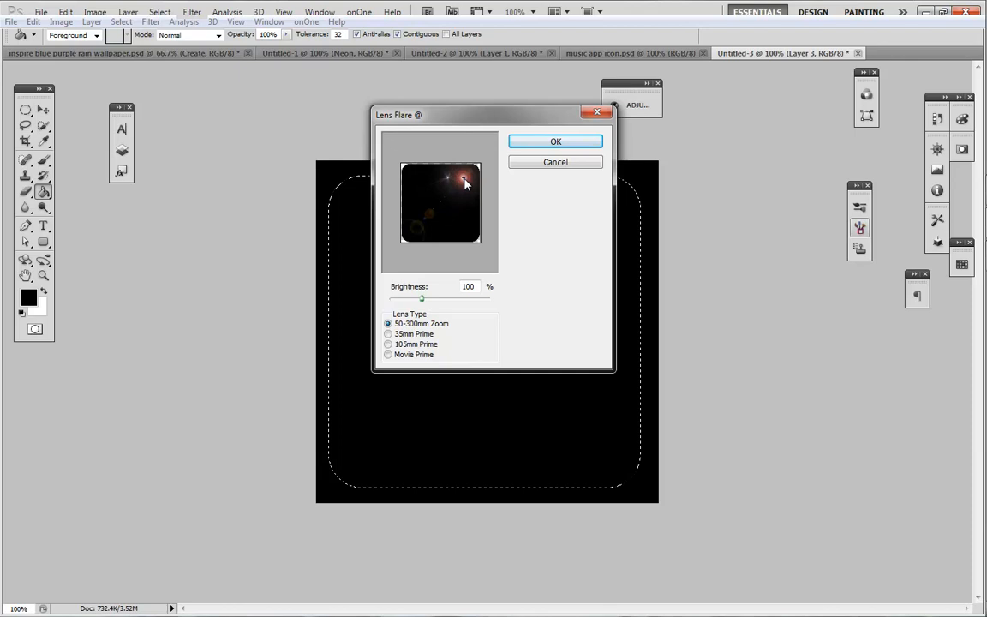
mouse_move(522, 145)
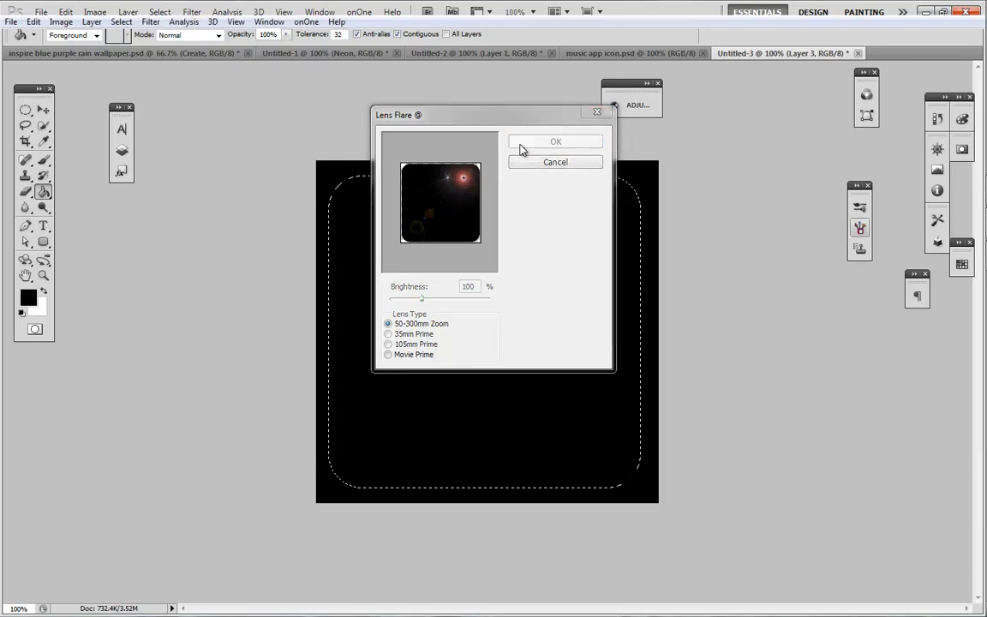
click(555, 140)
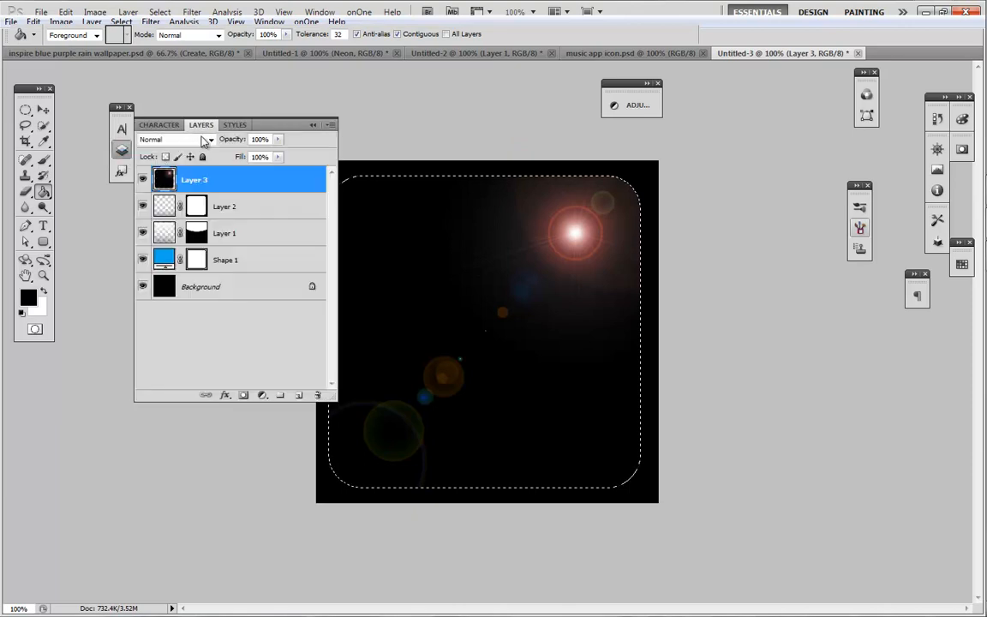
Set Layer 3 to Screen blend mode and lower Layer 1's opacity to about 88%.
click(209, 138)
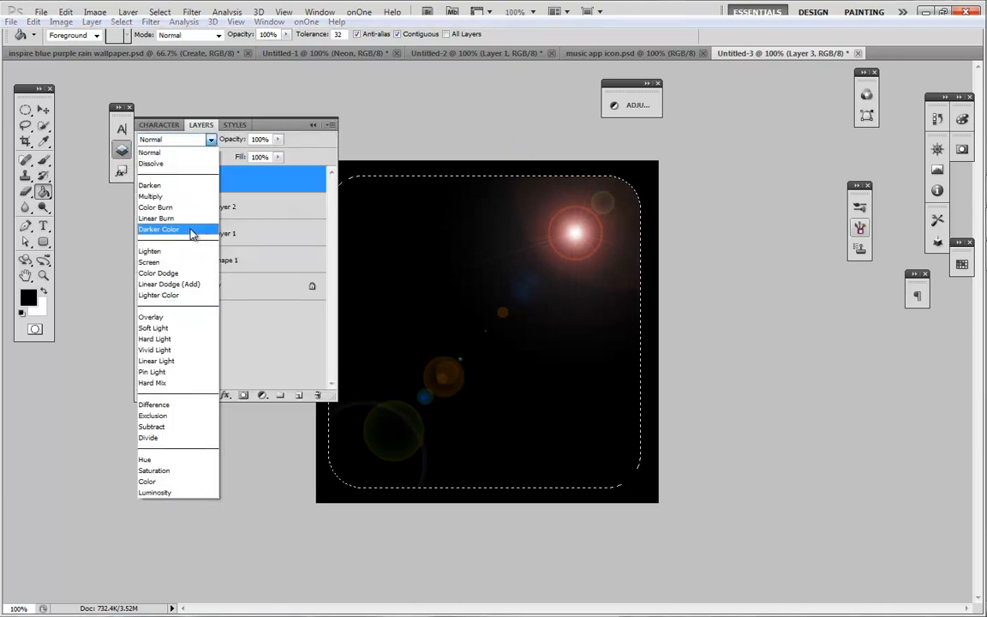
click(148, 260)
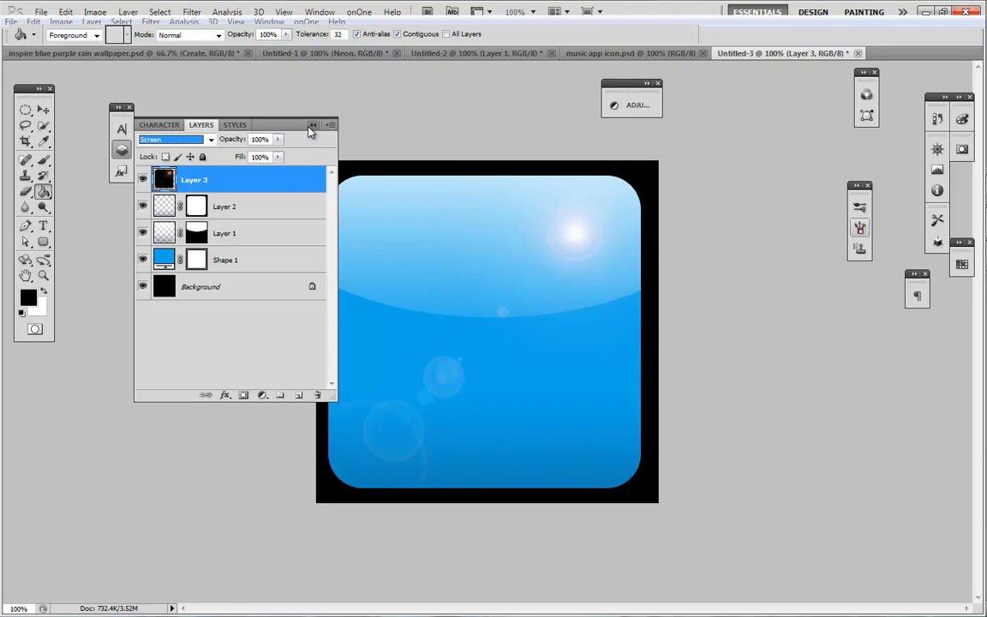
click(226, 205)
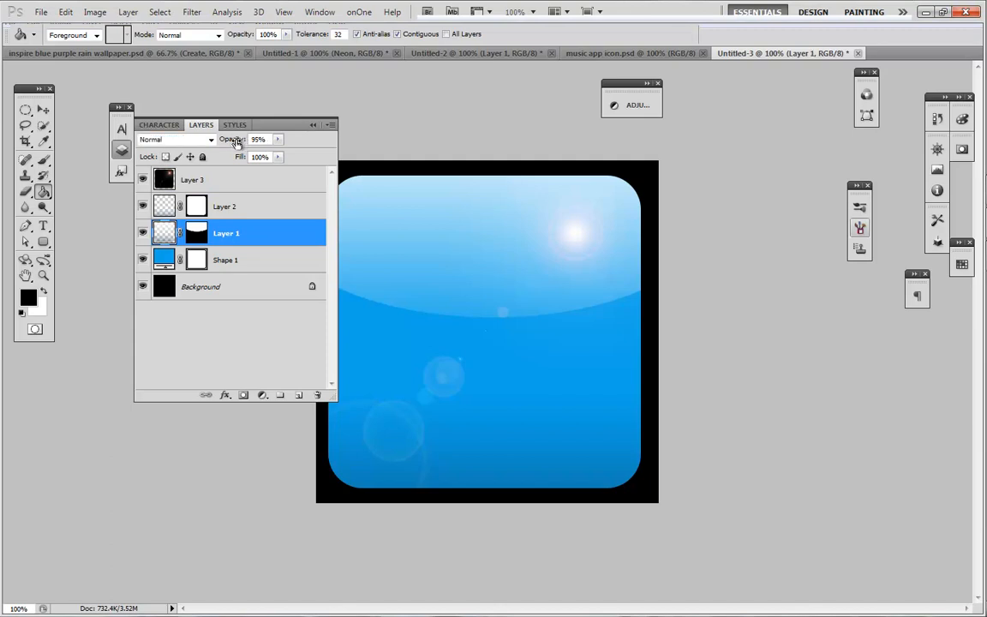
drag(259, 139, 248, 138)
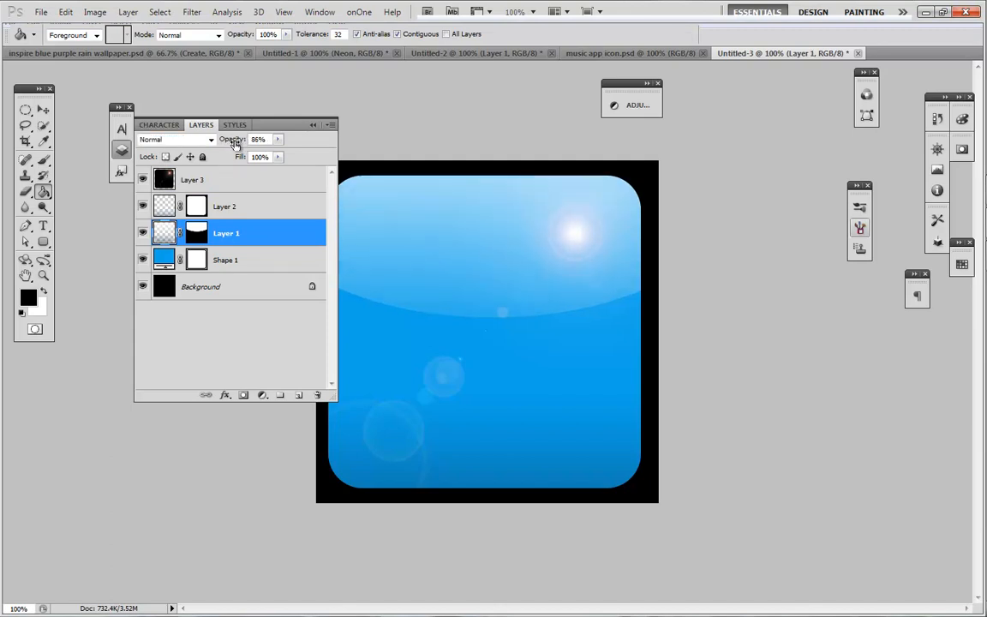
Restore Layer 1 to full opacity, then contract the rounded-square selection slightly inward via Select > Modify > Contract.
click(258, 138)
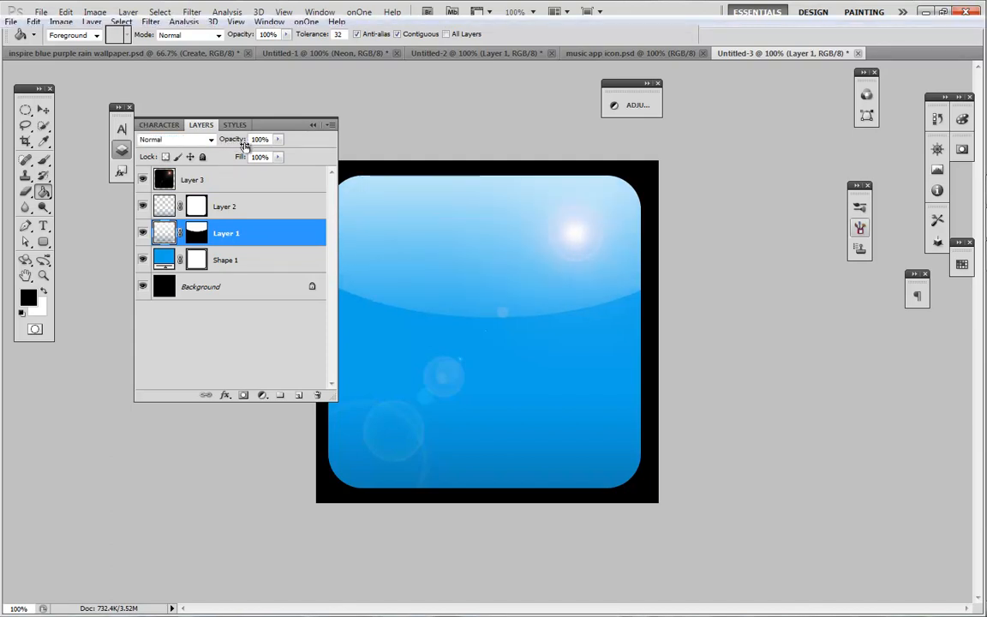
mouse_move(295, 163)
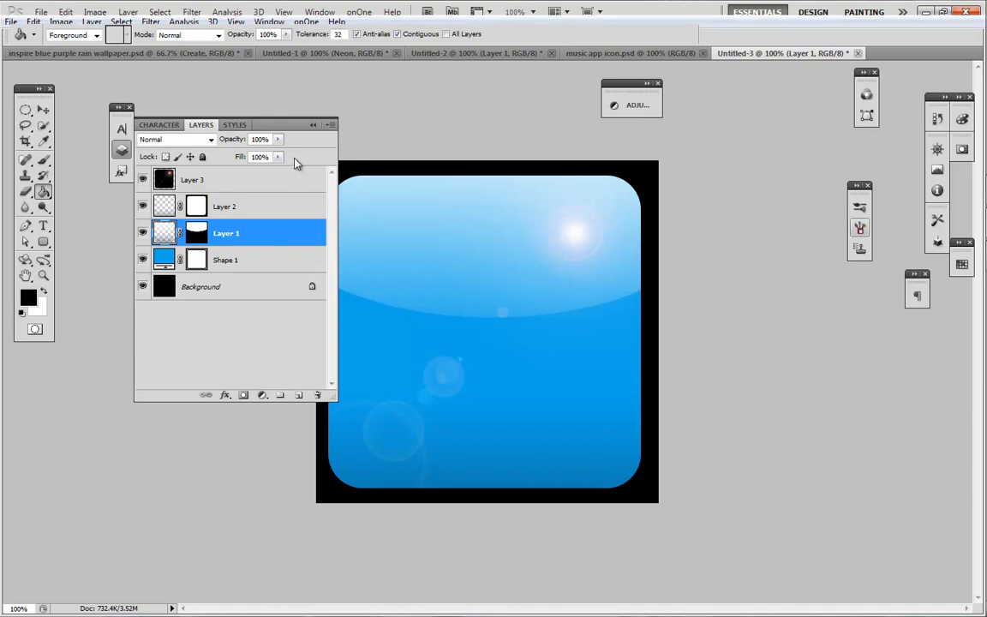
mouse_move(398, 271)
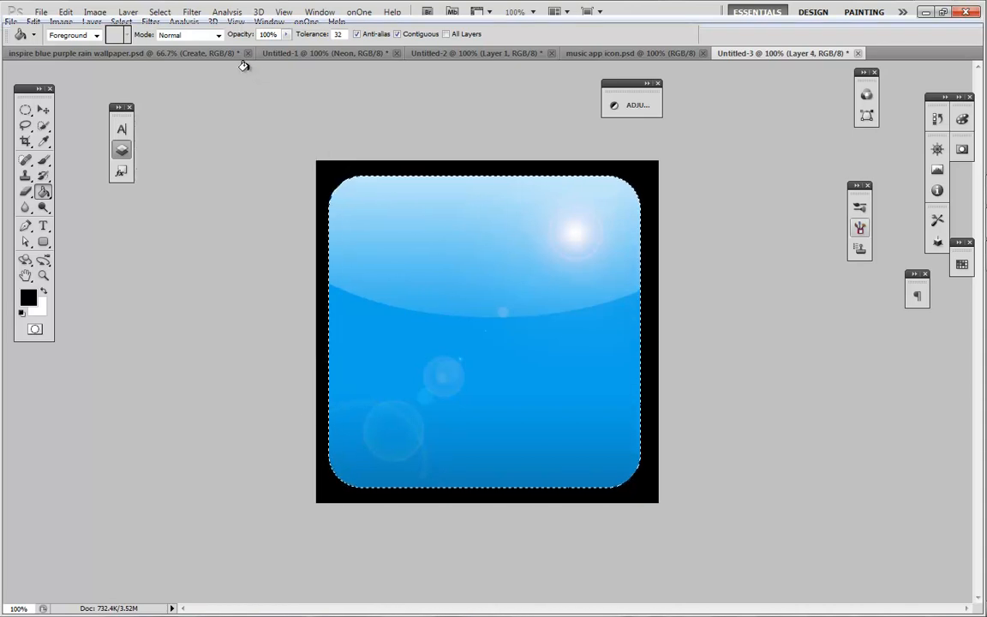
click(159, 12)
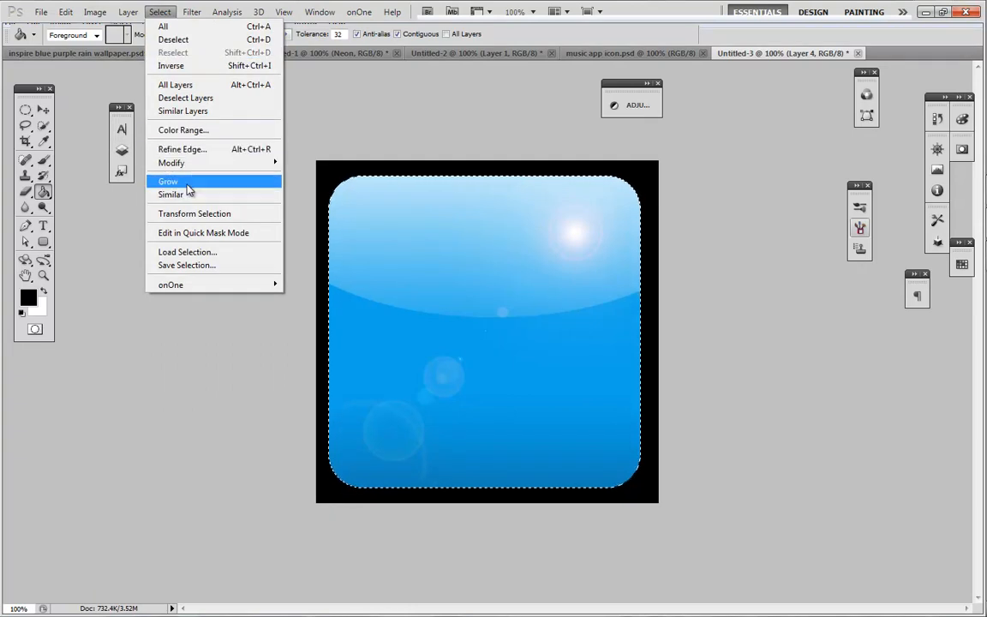
mouse_move(171, 162)
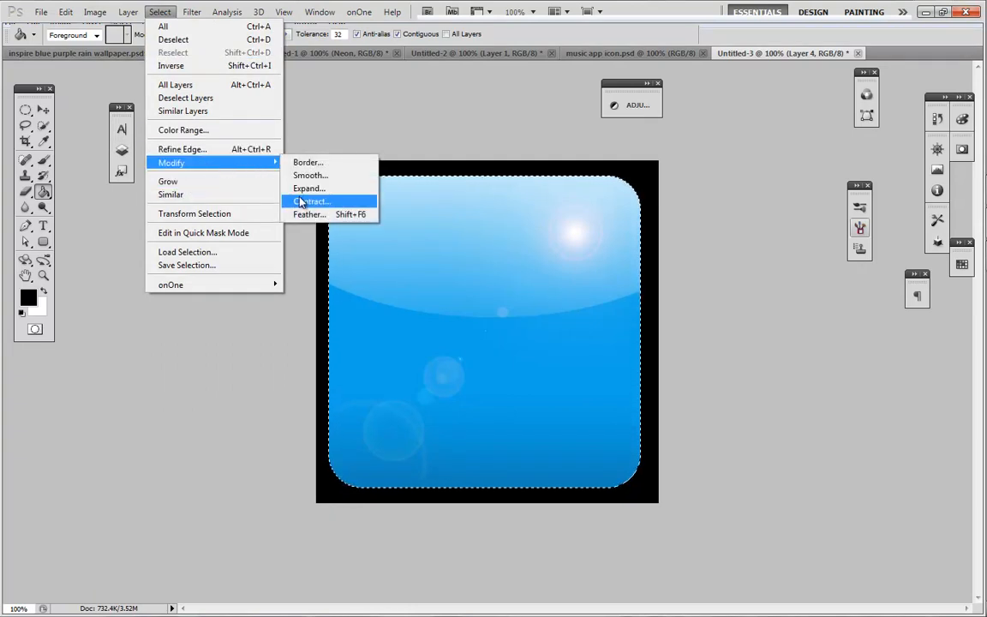
click(311, 201)
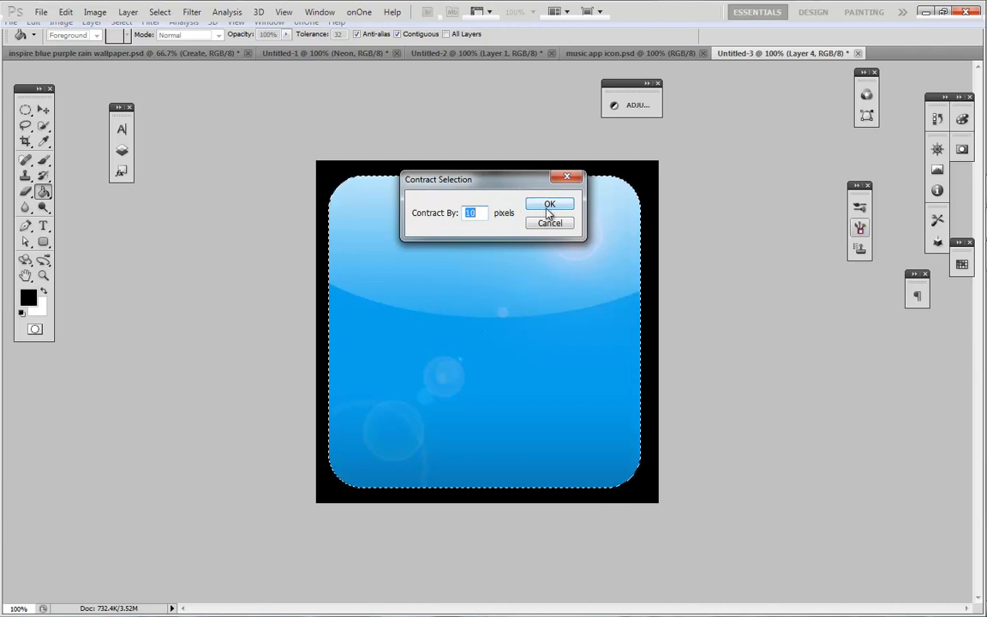
click(548, 203)
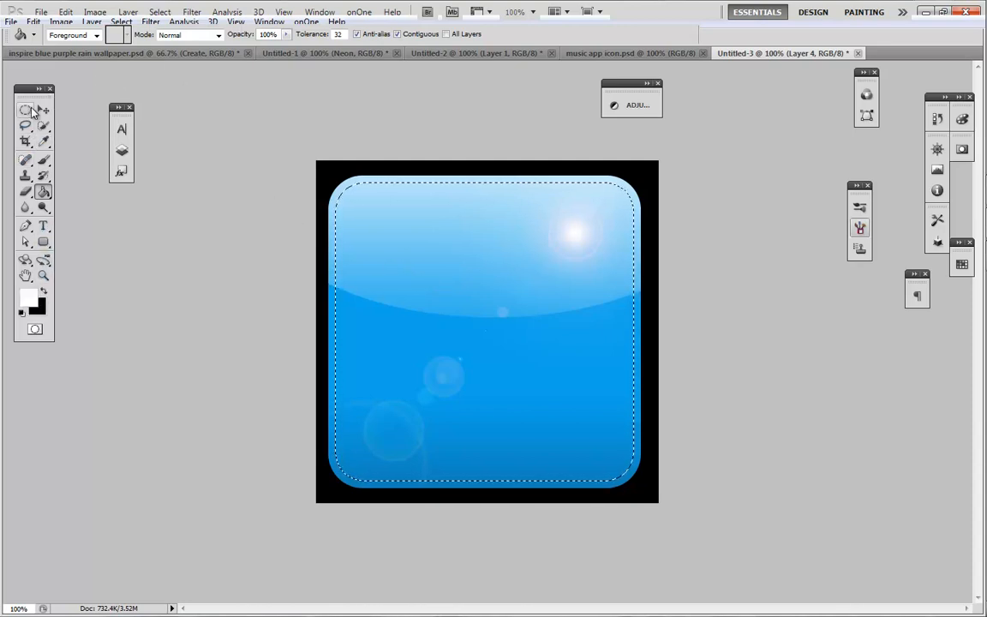
Apply a thin white Edit > Stroke along the contracted selection on Layer 4 as an inner border.
click(43, 109)
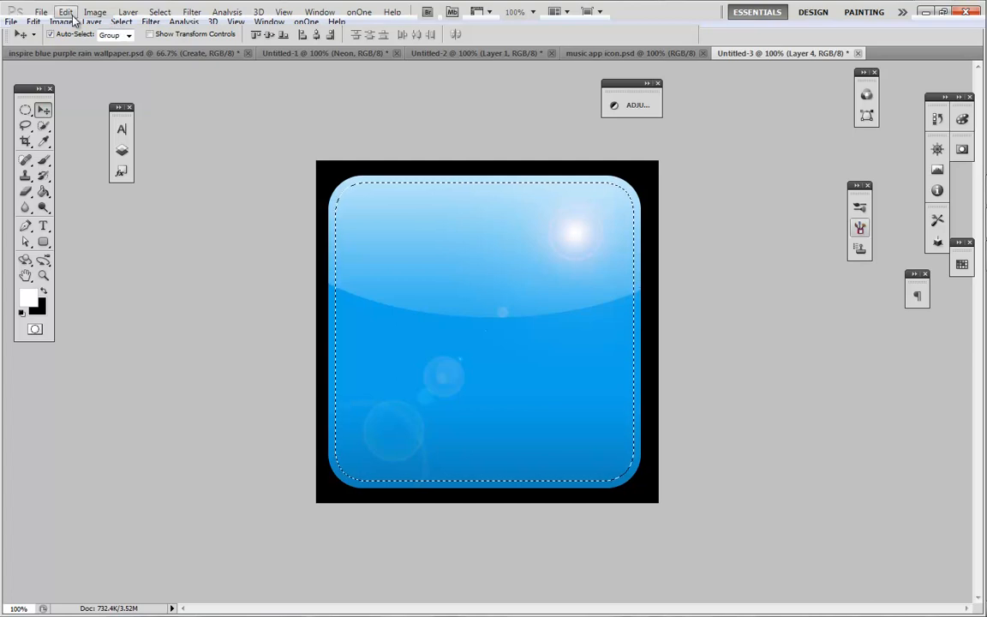
click(65, 10)
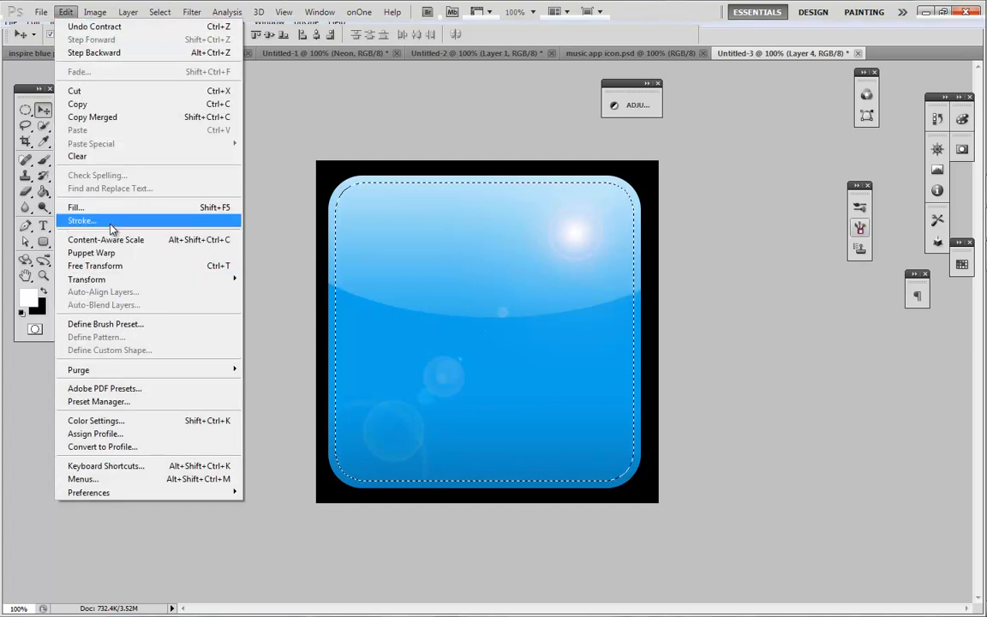
click(83, 219)
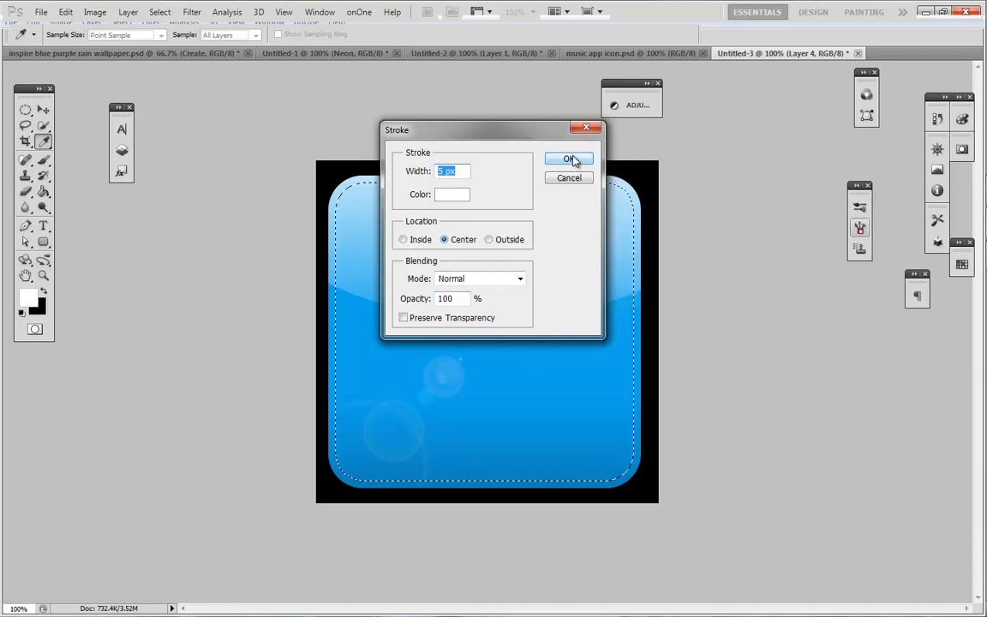
click(569, 160)
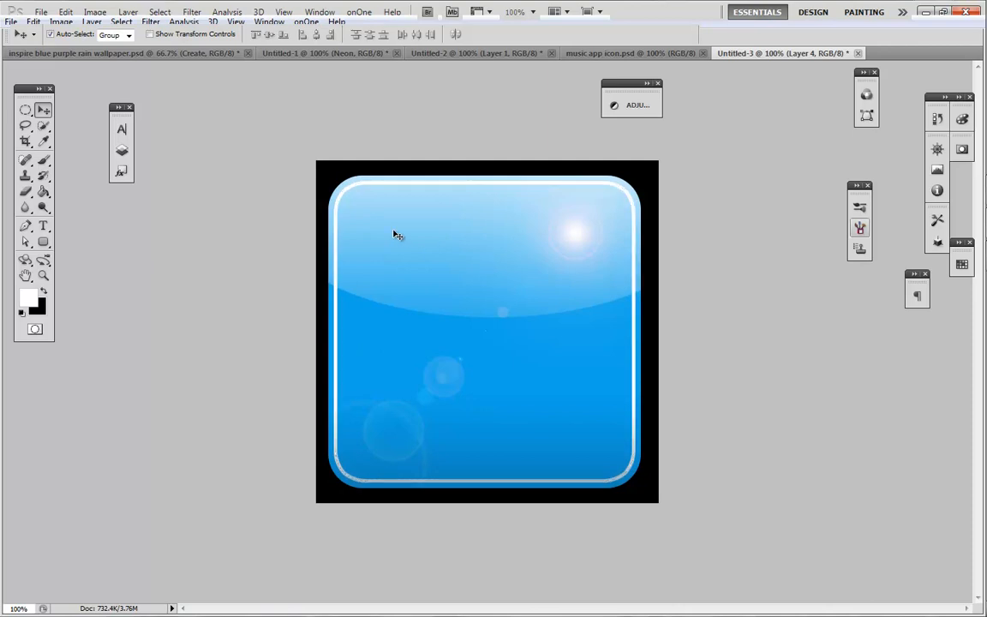
mouse_move(590, 380)
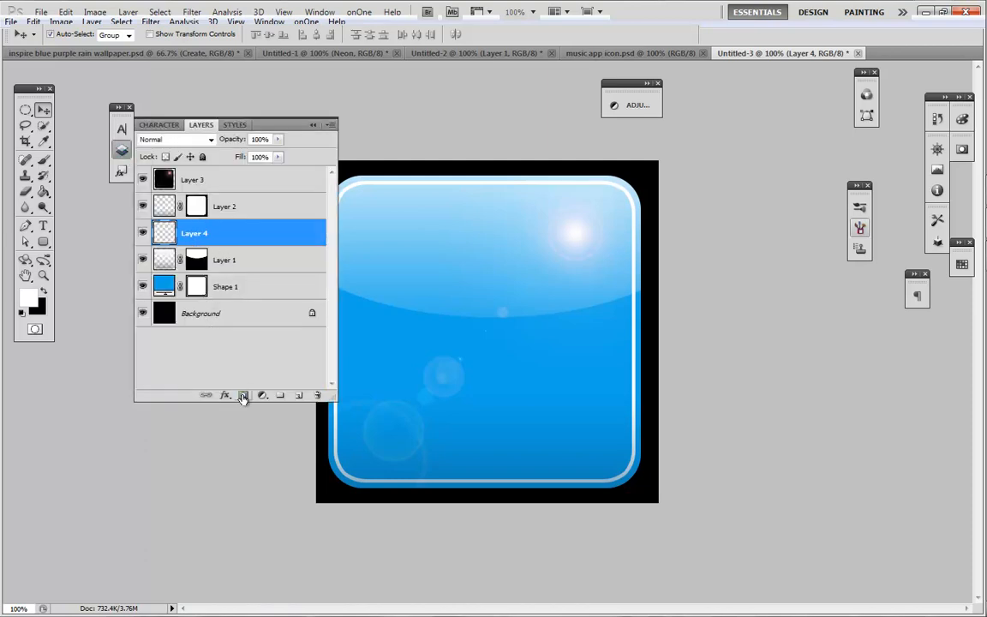
Mask Layer 4 and fade the glossy shine across the icon with a gradient on the mask.
click(243, 394)
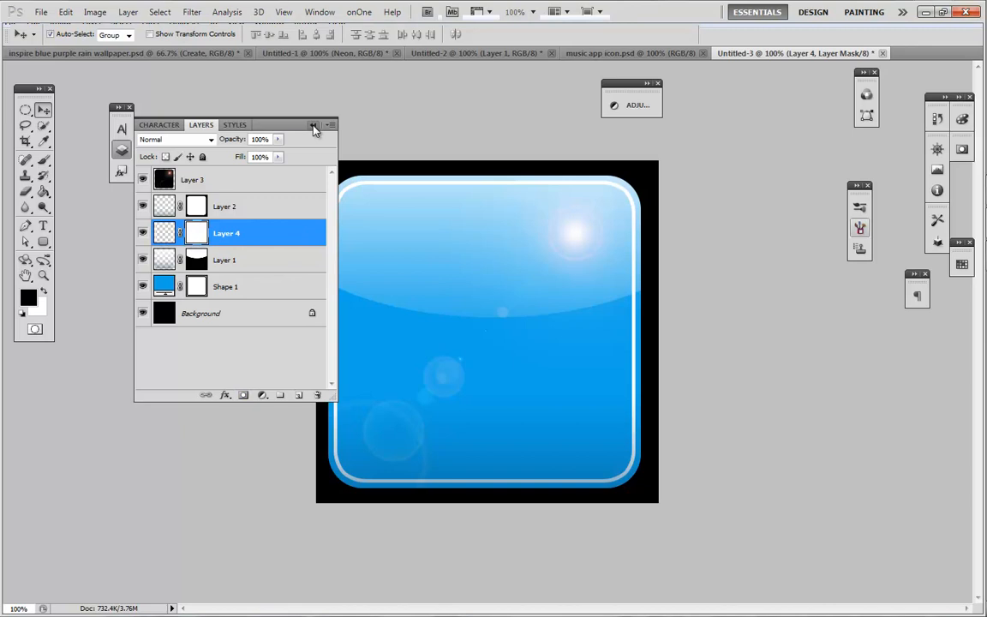
click(313, 125)
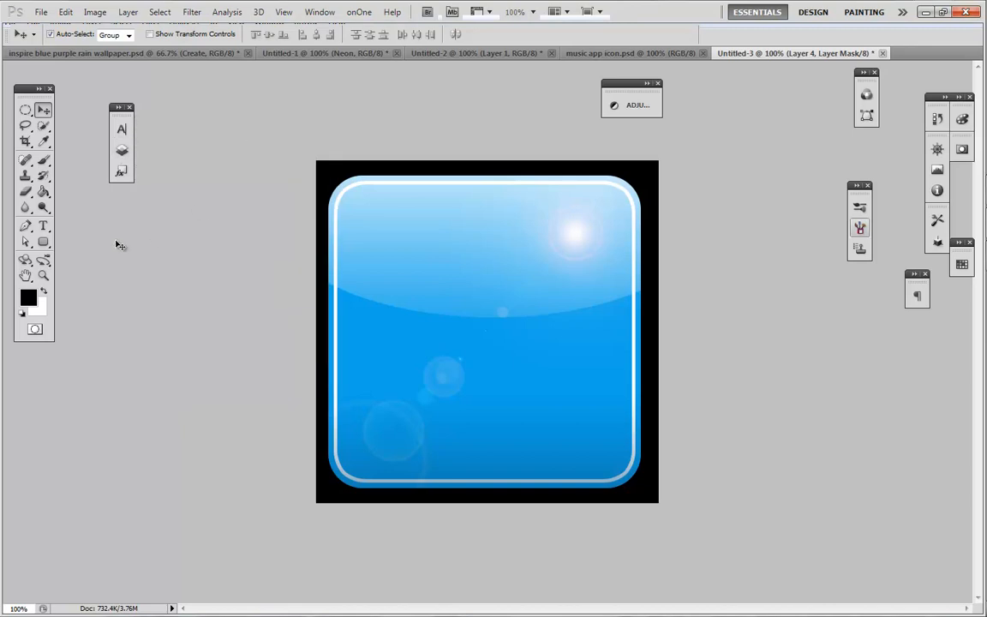
click(43, 192)
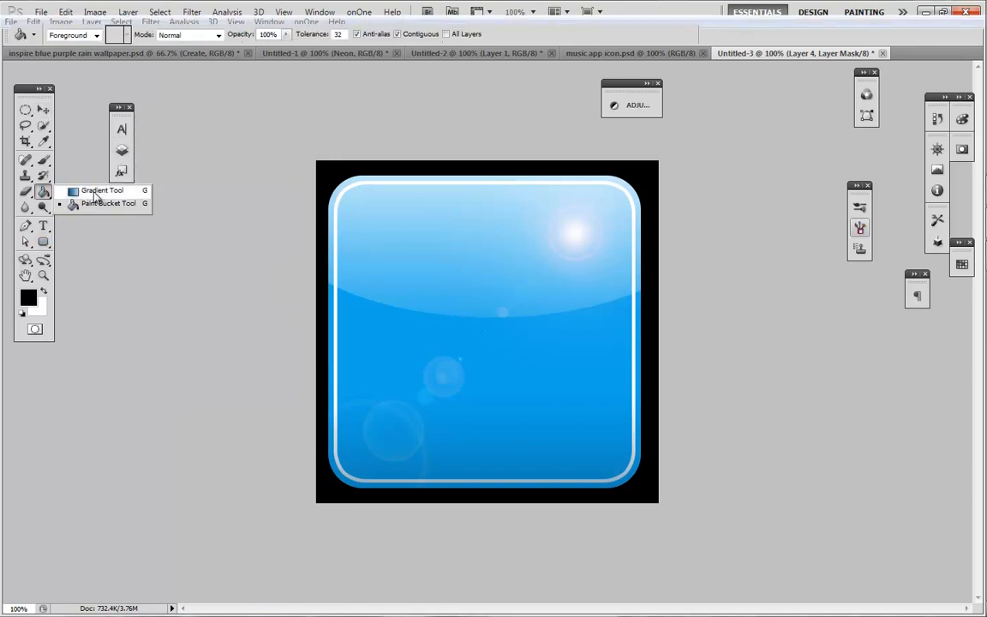
click(101, 188)
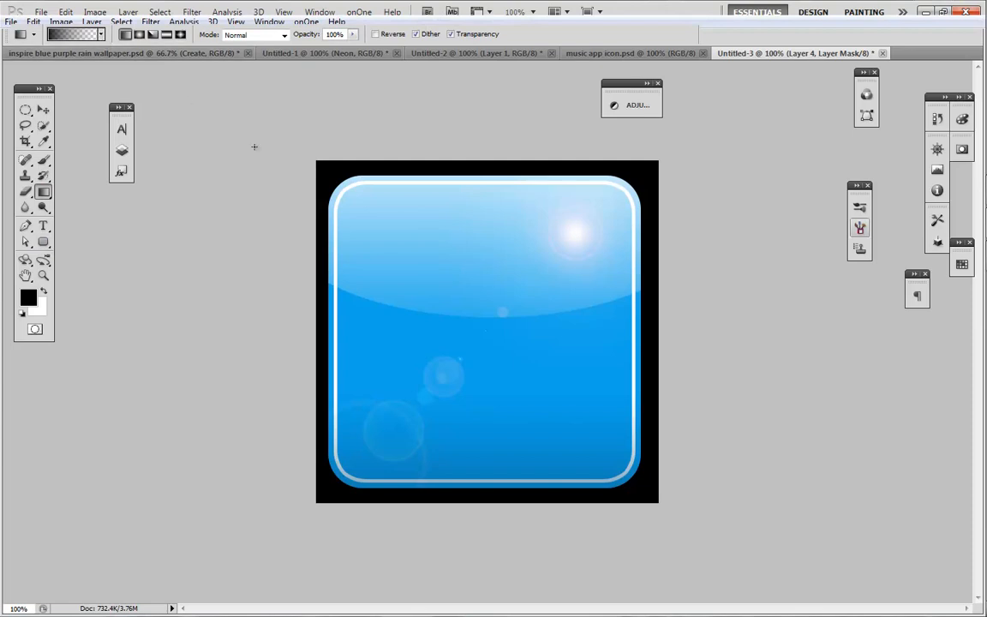
mouse_move(645, 180)
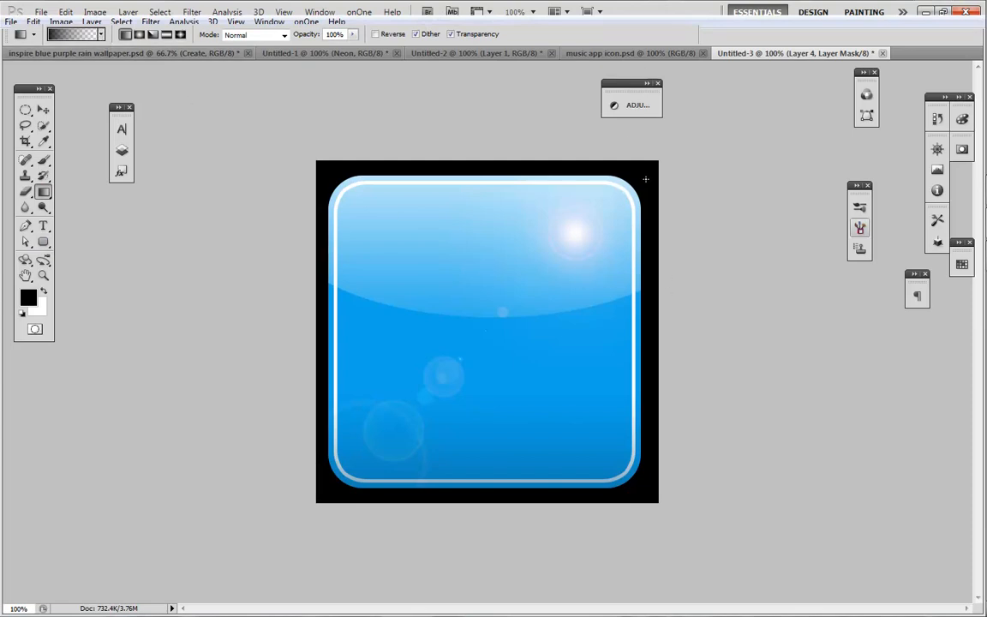
mouse_move(522, 277)
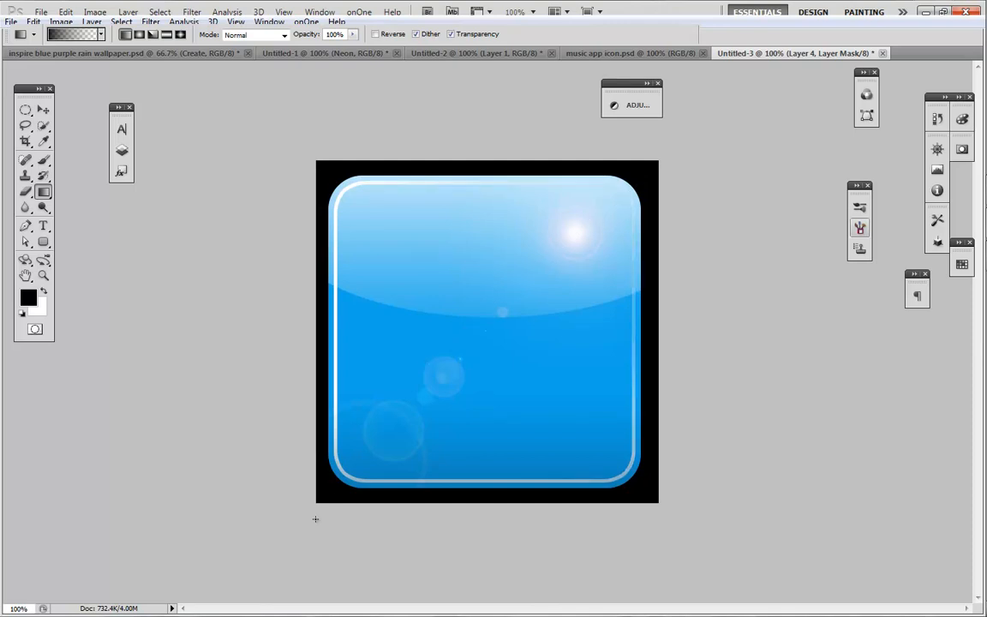
drag(323, 495, 483, 358)
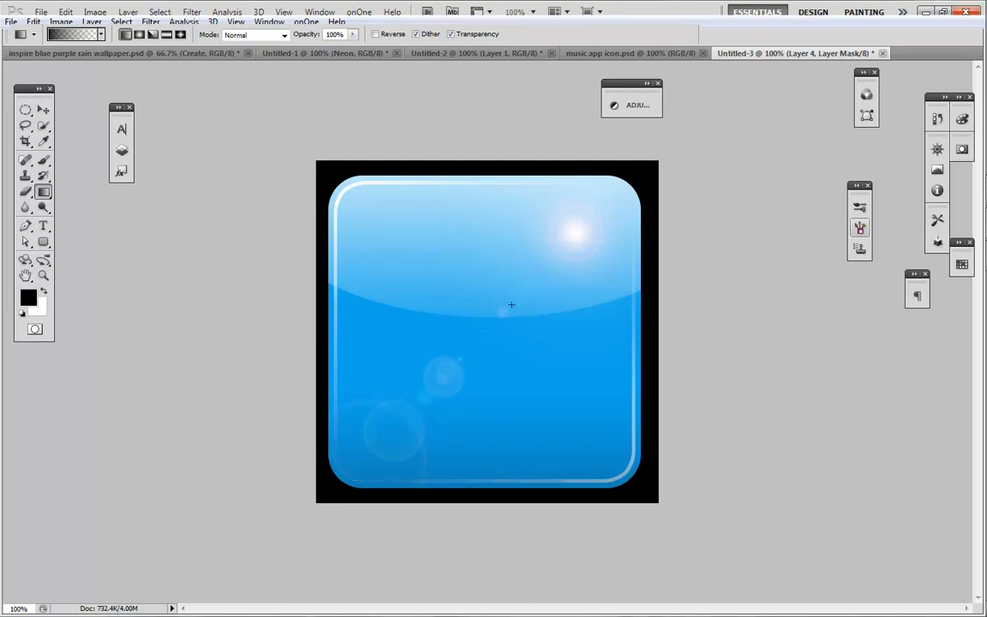
mouse_move(463, 479)
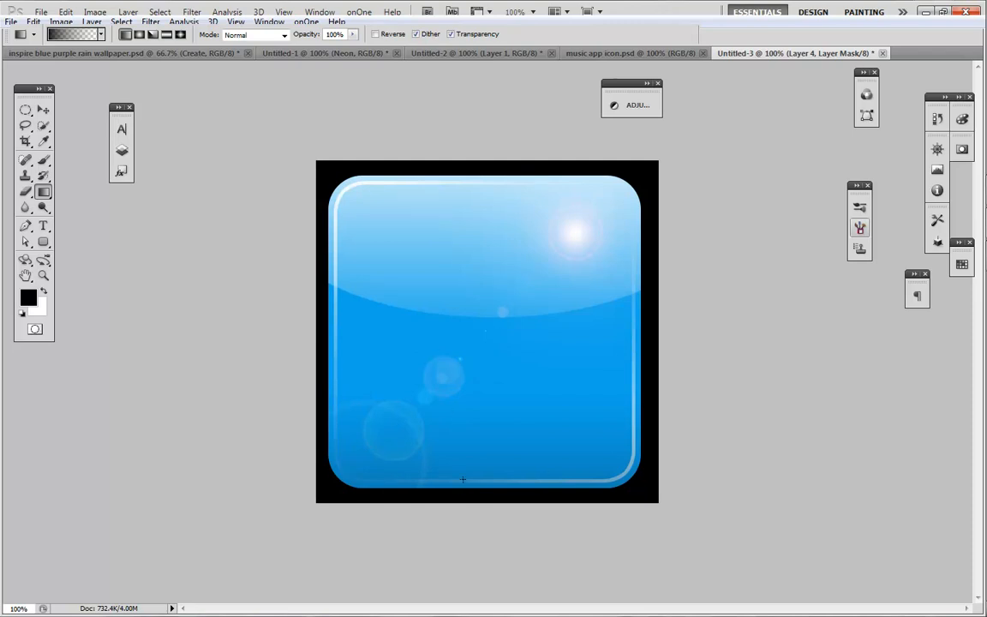
mouse_move(195, 394)
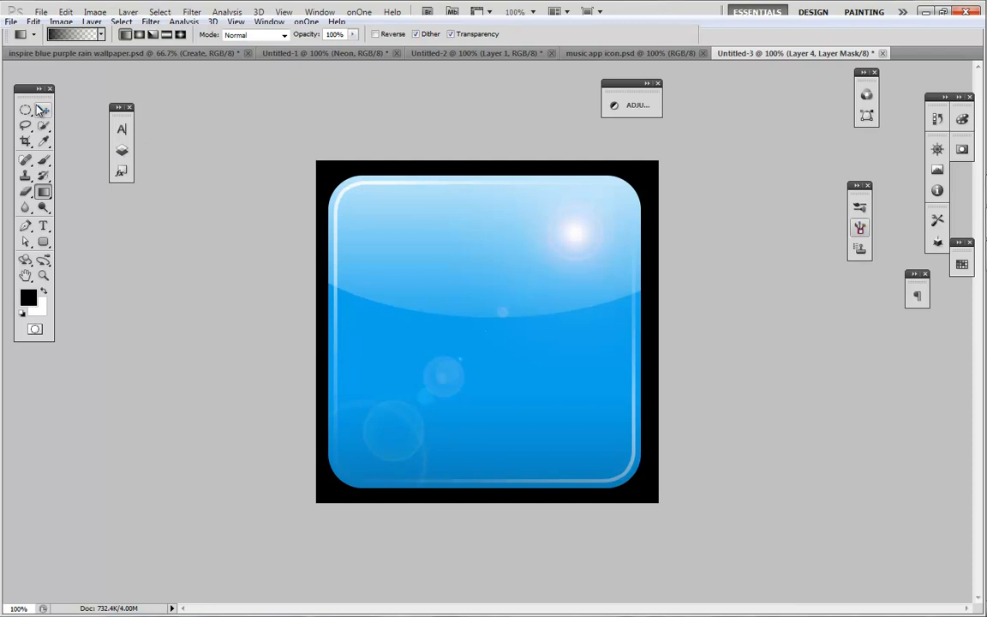
Draw a black music-note custom shape (Shape 2) over the glossy blue icon.
click(43, 109)
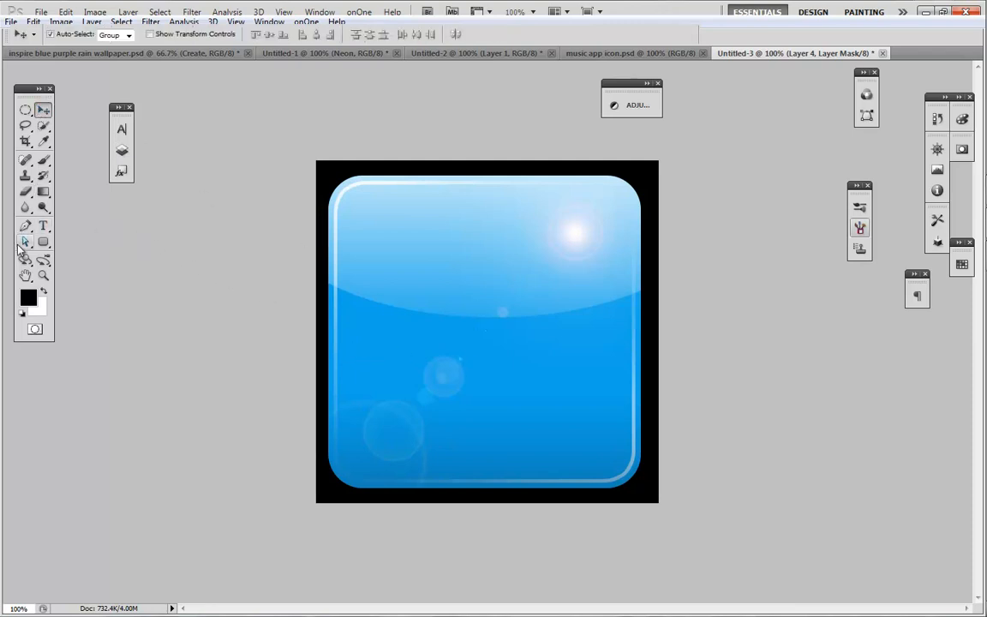
click(42, 241)
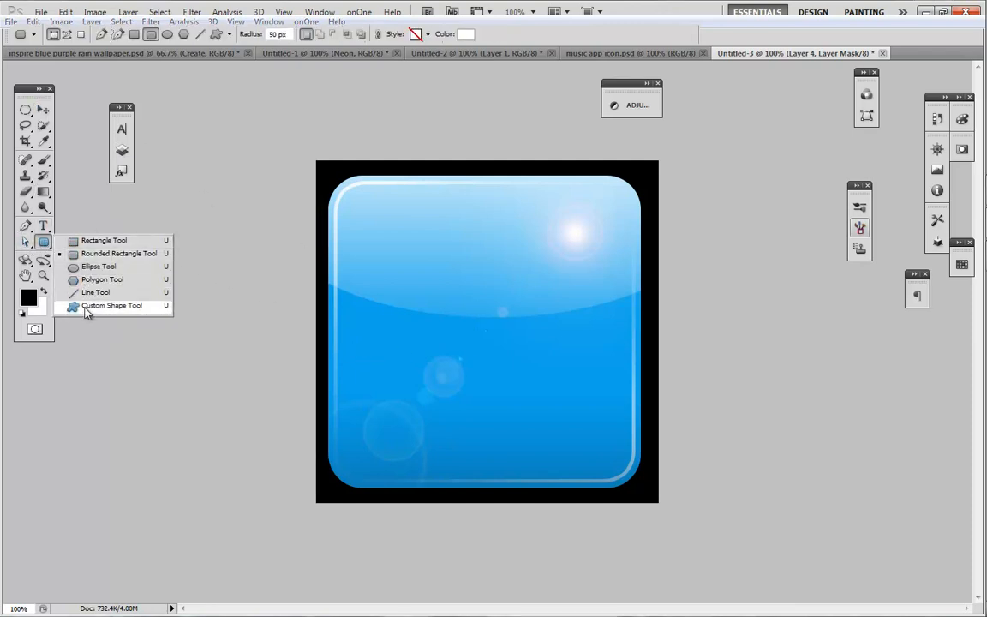
click(112, 305)
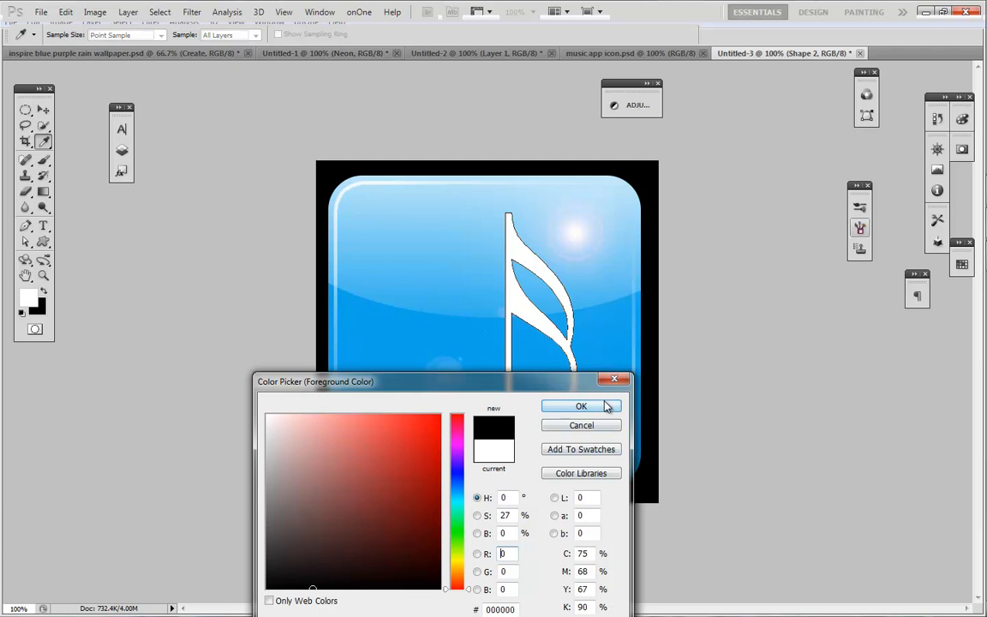
click(581, 404)
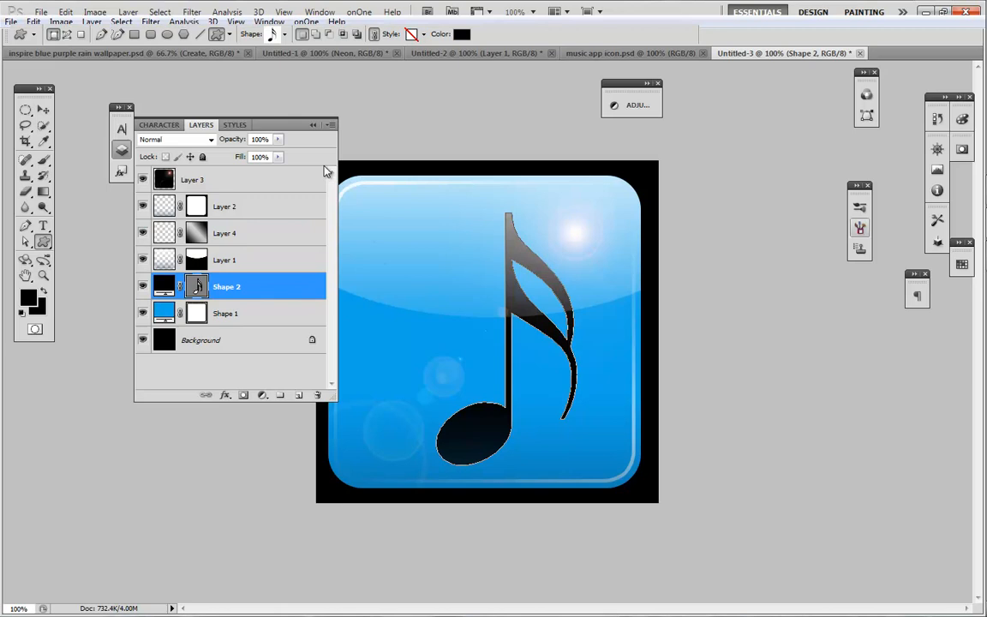
mouse_move(226, 312)
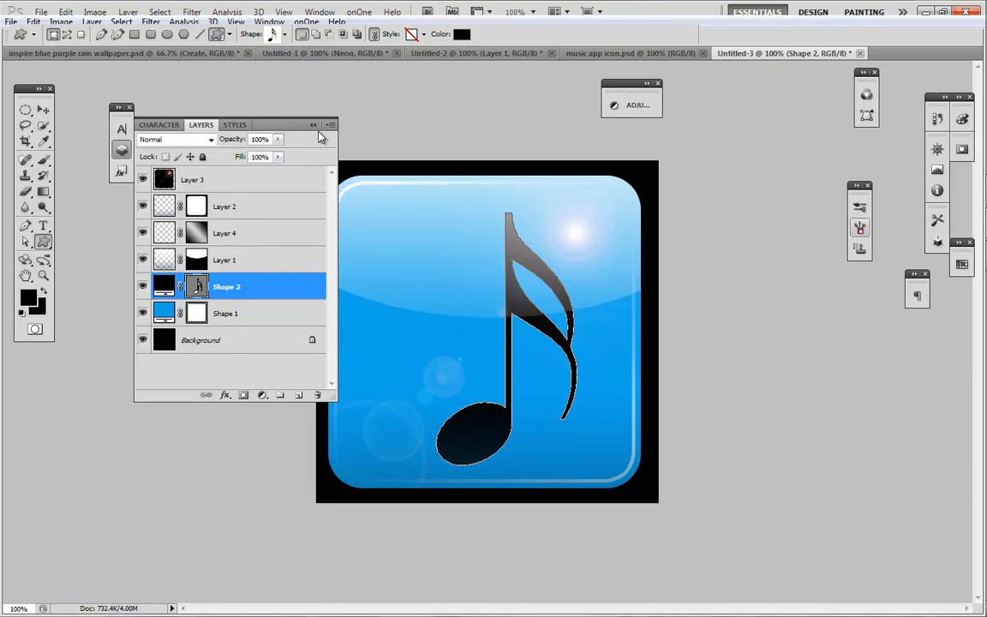
click(128, 107)
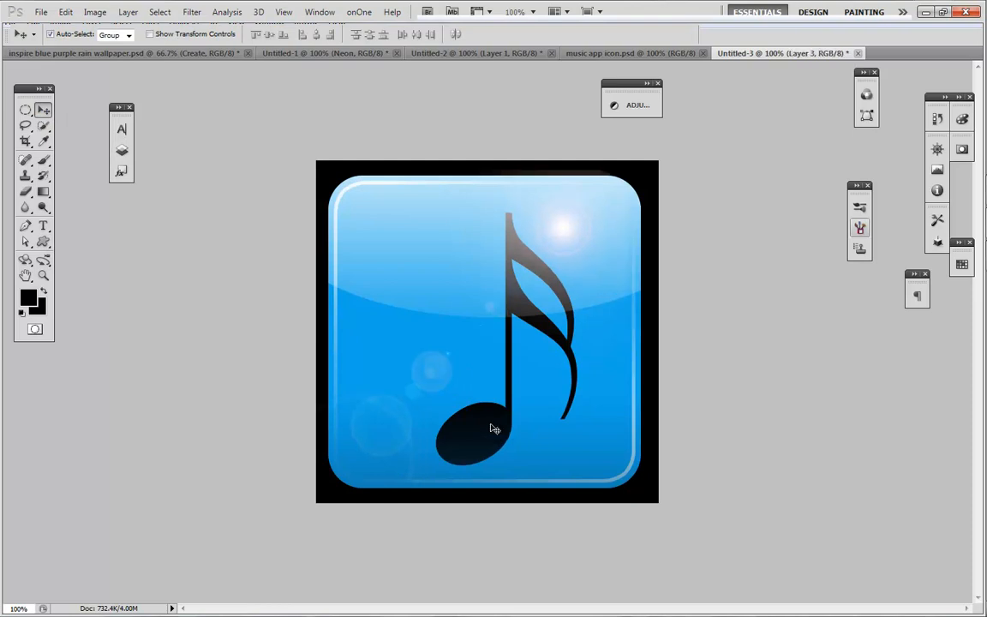
Free Transform the Shape 2 music note, shifting it slightly left within the icon.
click(122, 151)
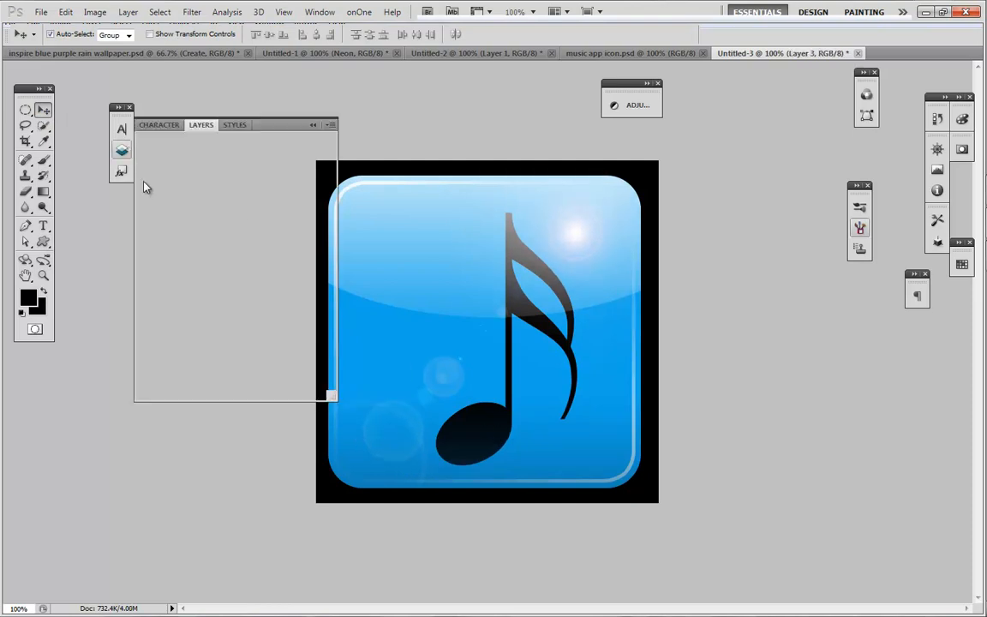
click(201, 124)
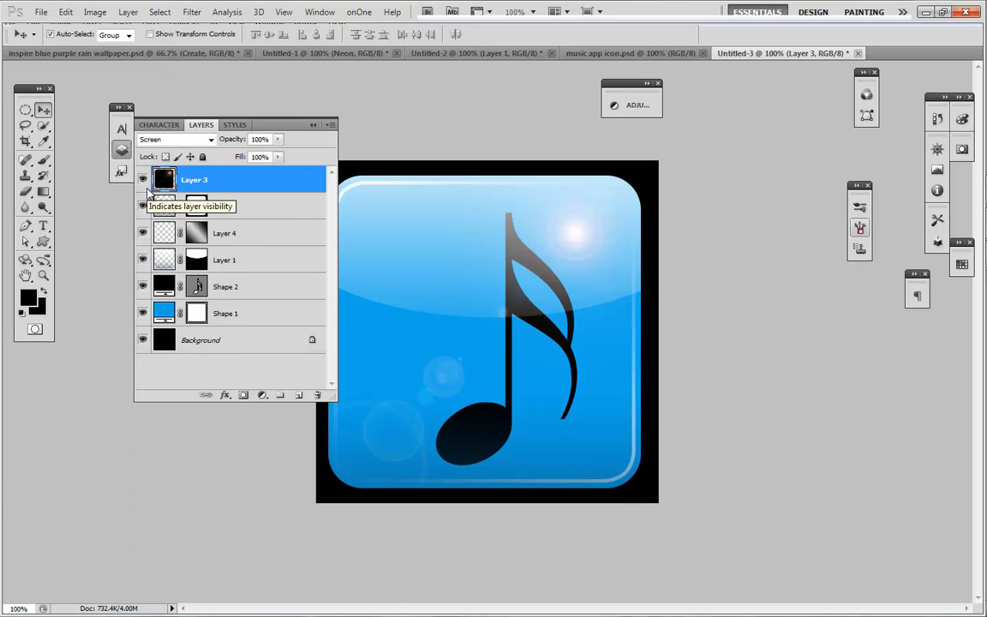
mouse_move(277, 288)
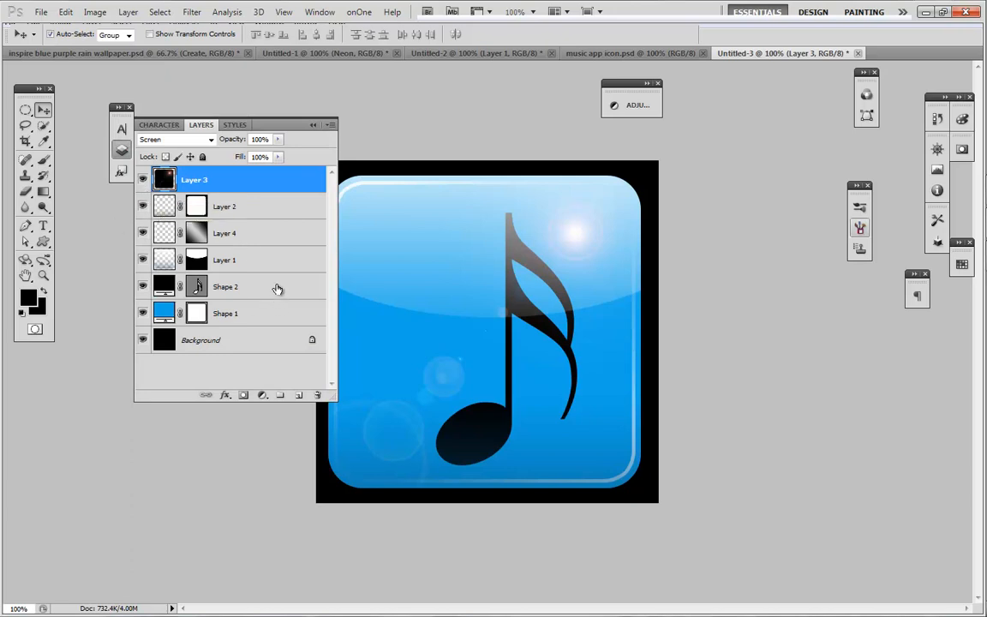
click(226, 286)
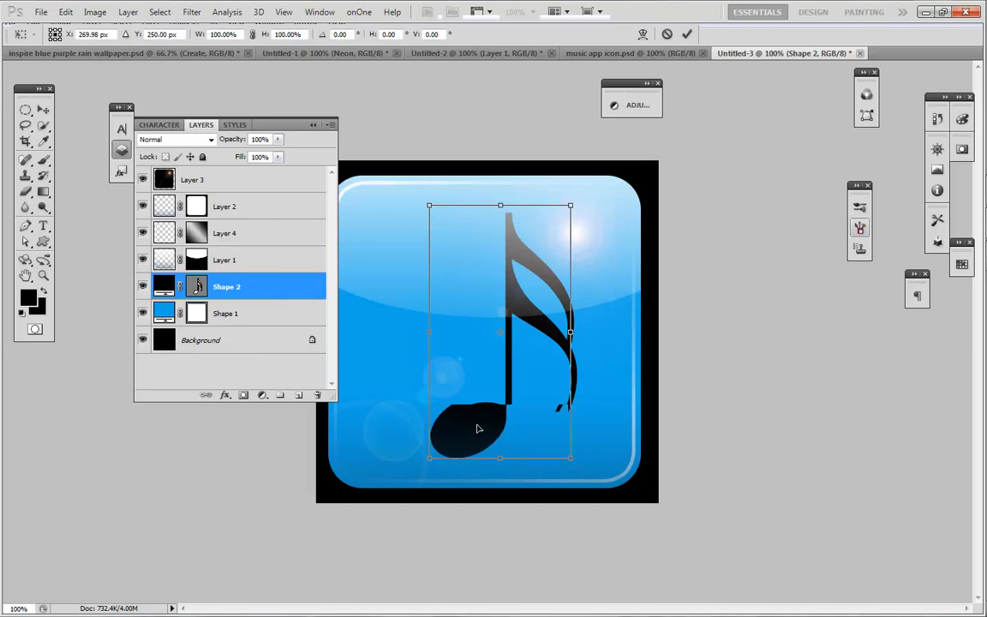
drag(480, 428, 471, 429)
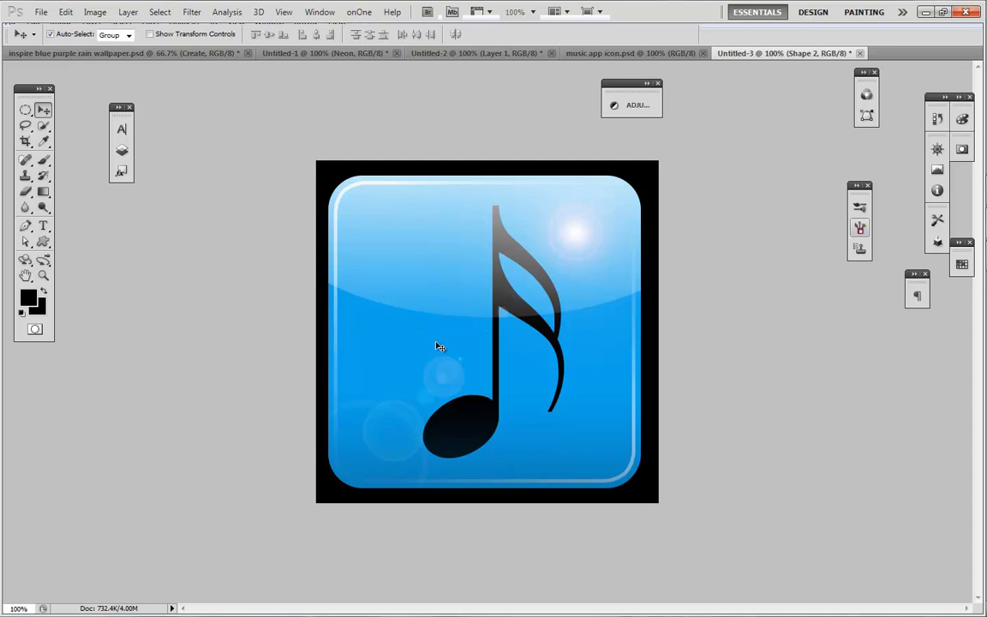
mouse_move(377, 274)
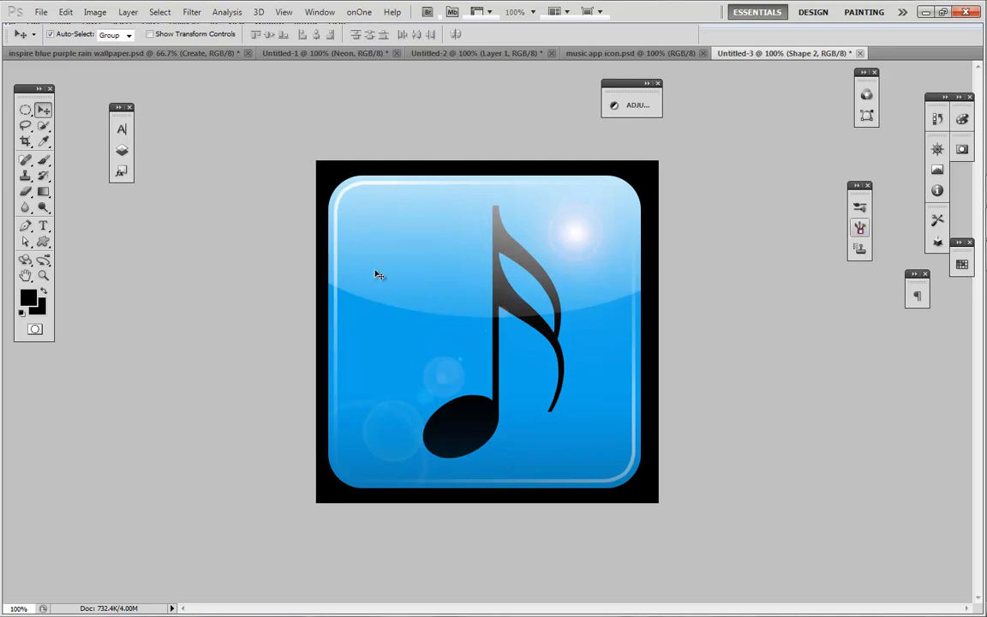
mouse_move(483, 432)
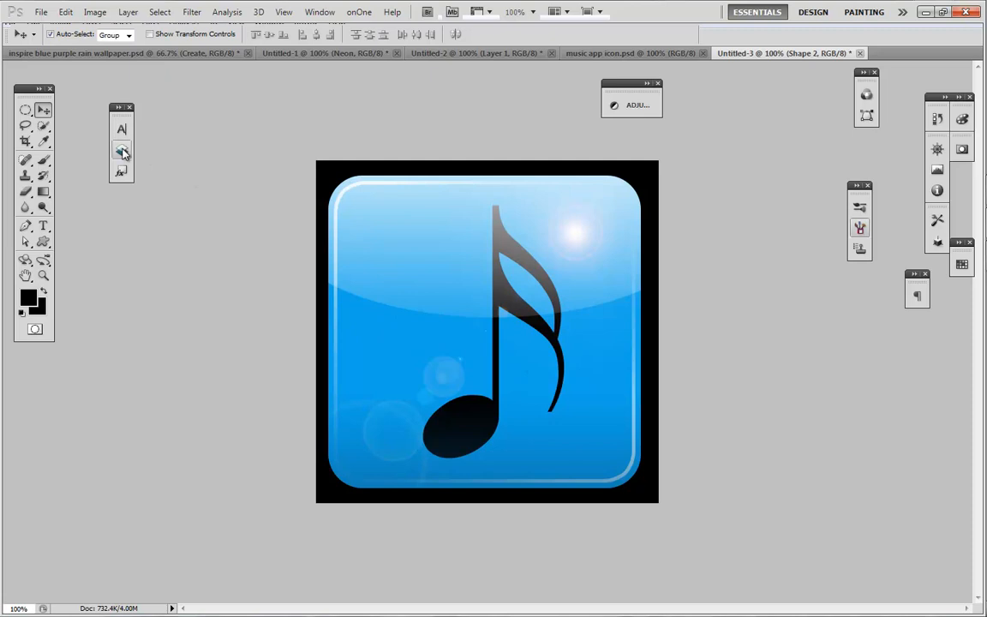
Give Shape 1 a Pattern Overlay of vertical stripes blended in Overlay mode at low opacity.
click(122, 151)
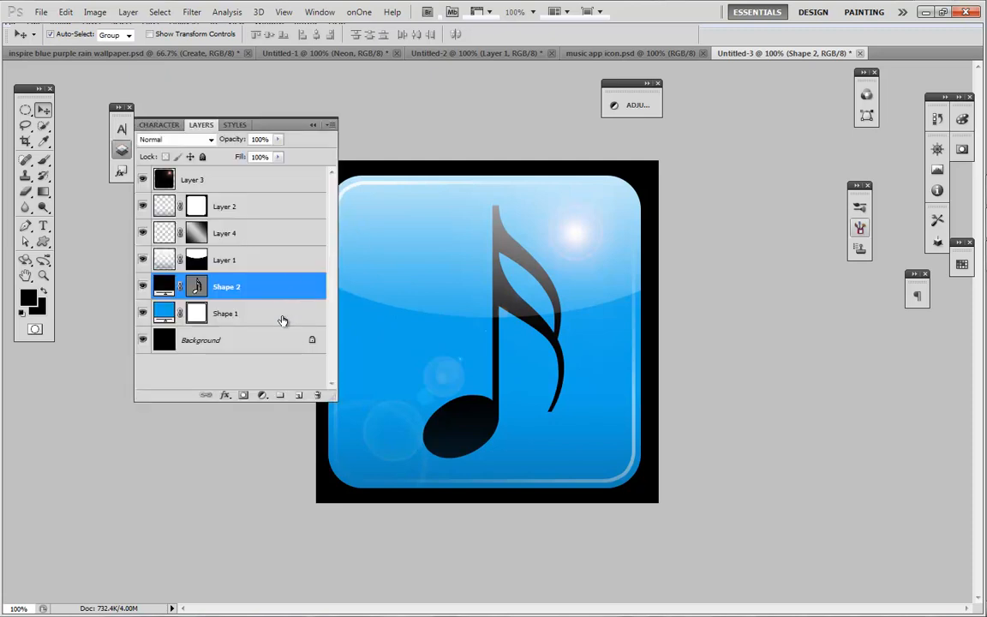
click(226, 312)
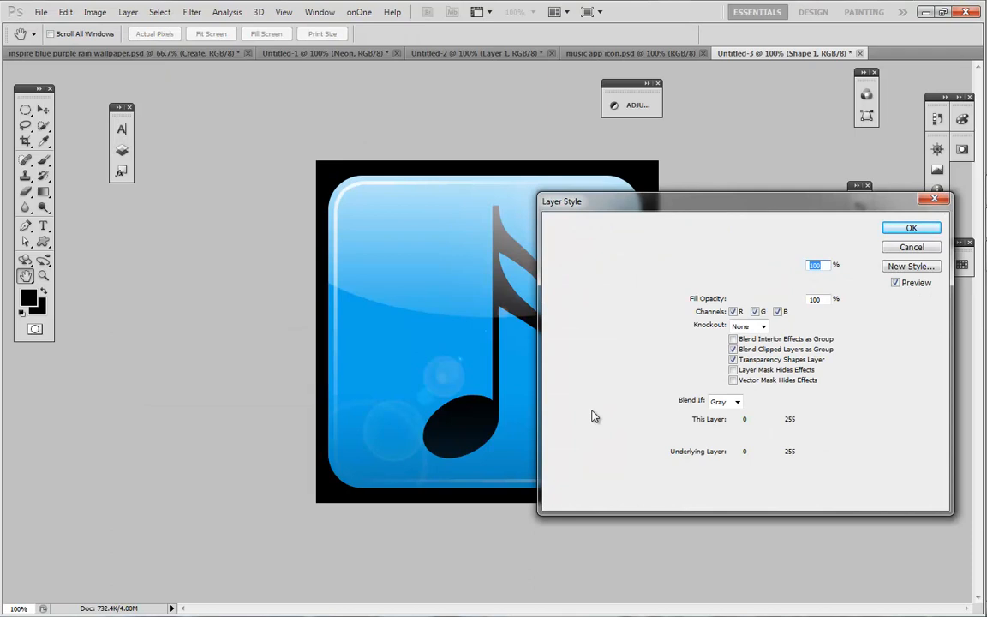
click(591, 411)
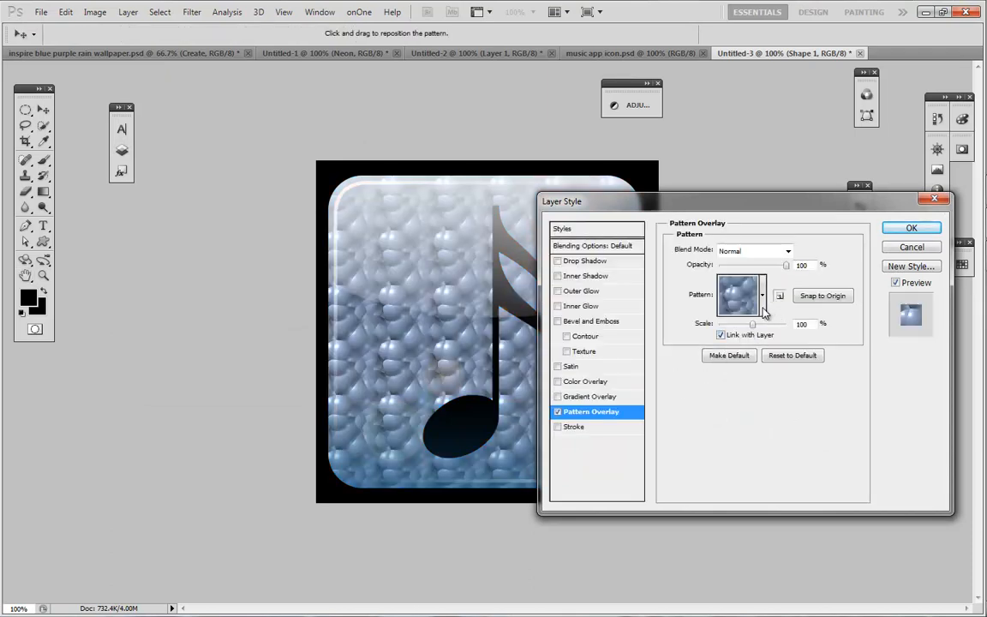
click(761, 295)
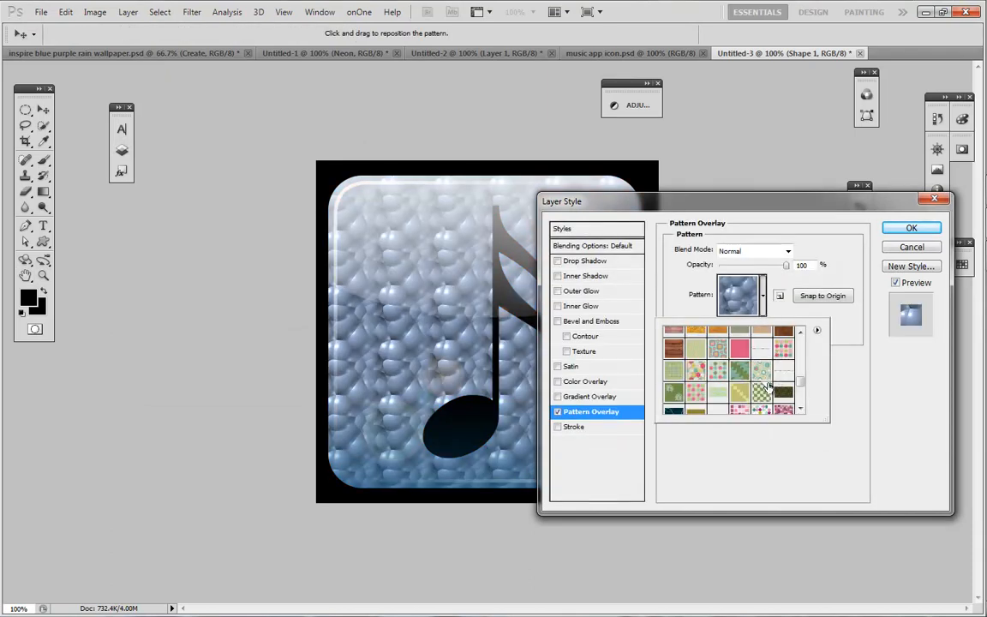
click(761, 350)
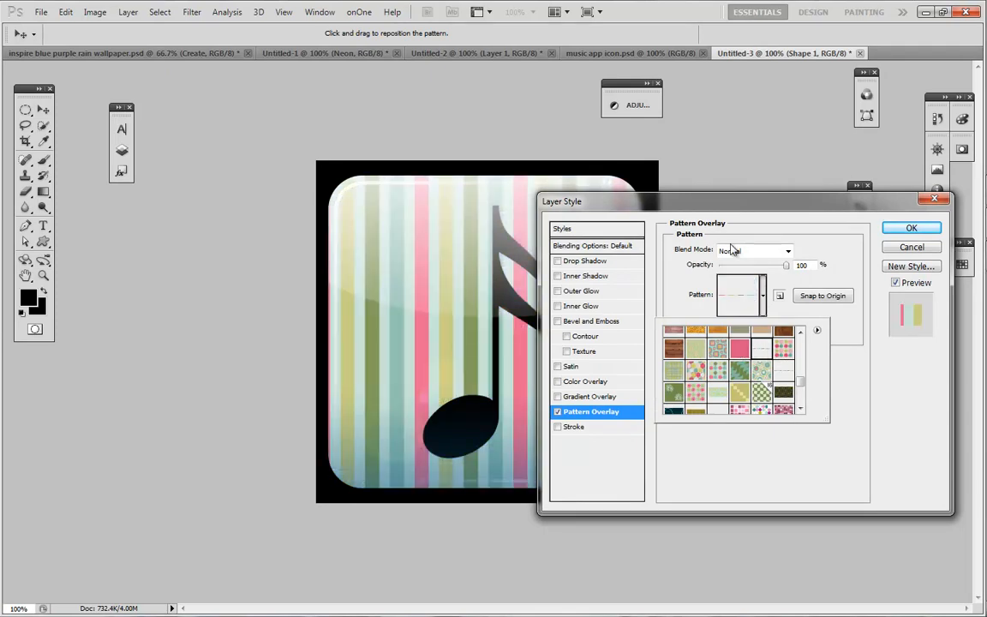
click(753, 250)
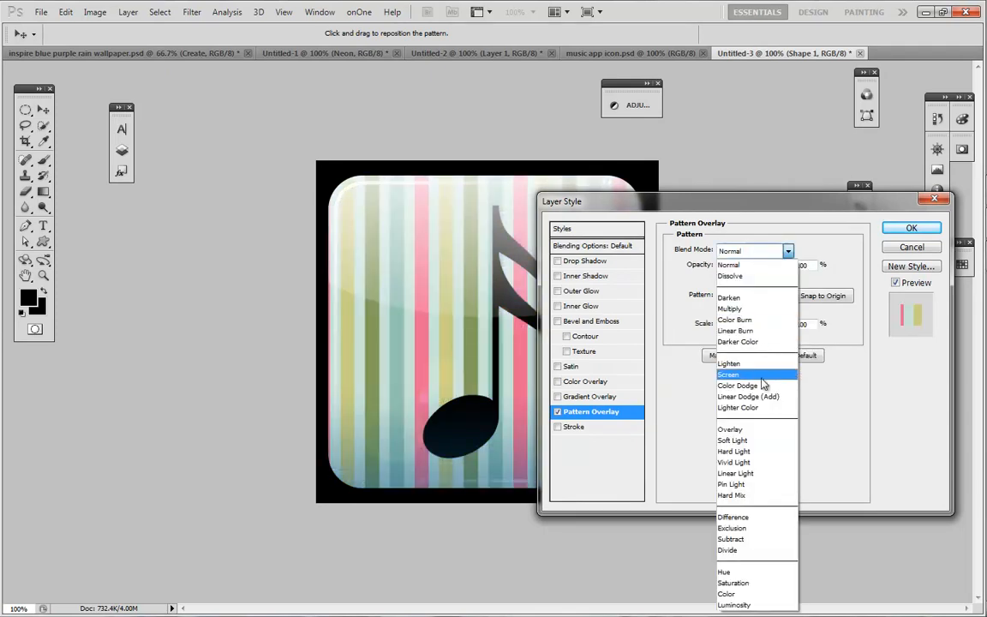
click(730, 428)
text(15)
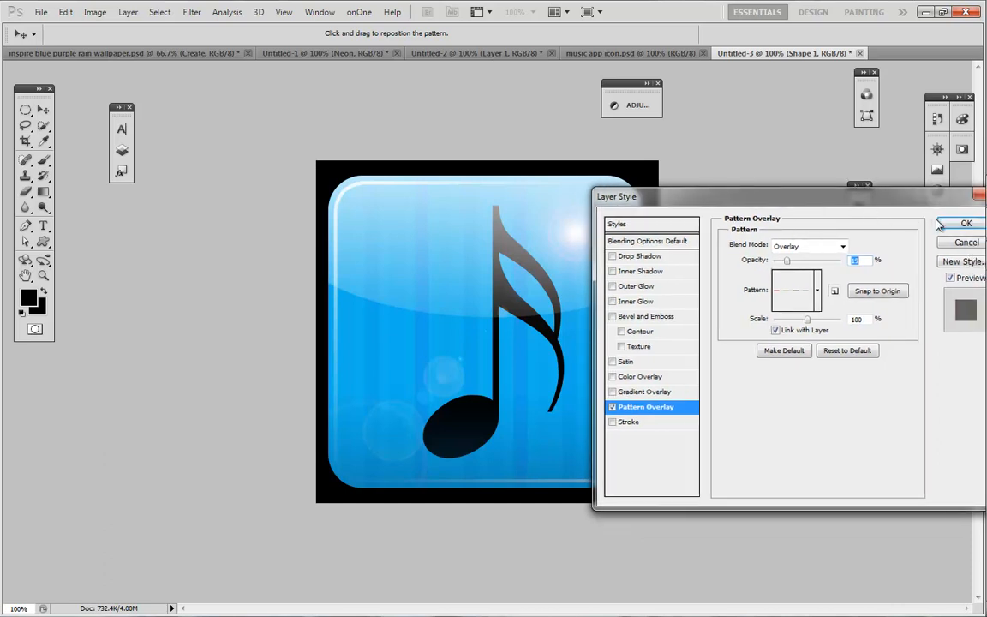
mouse_move(909, 240)
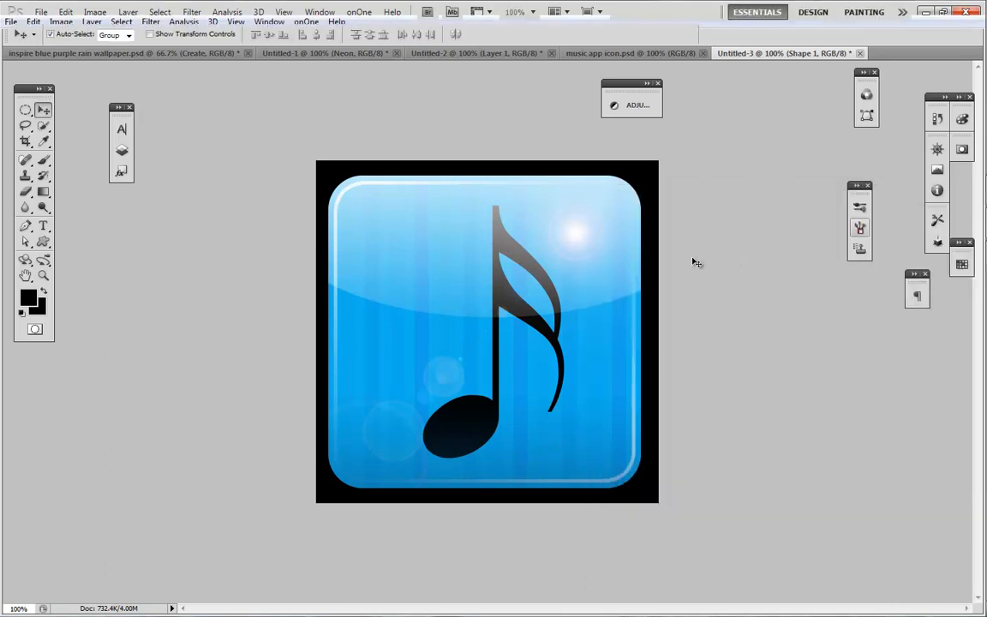
mouse_move(525, 260)
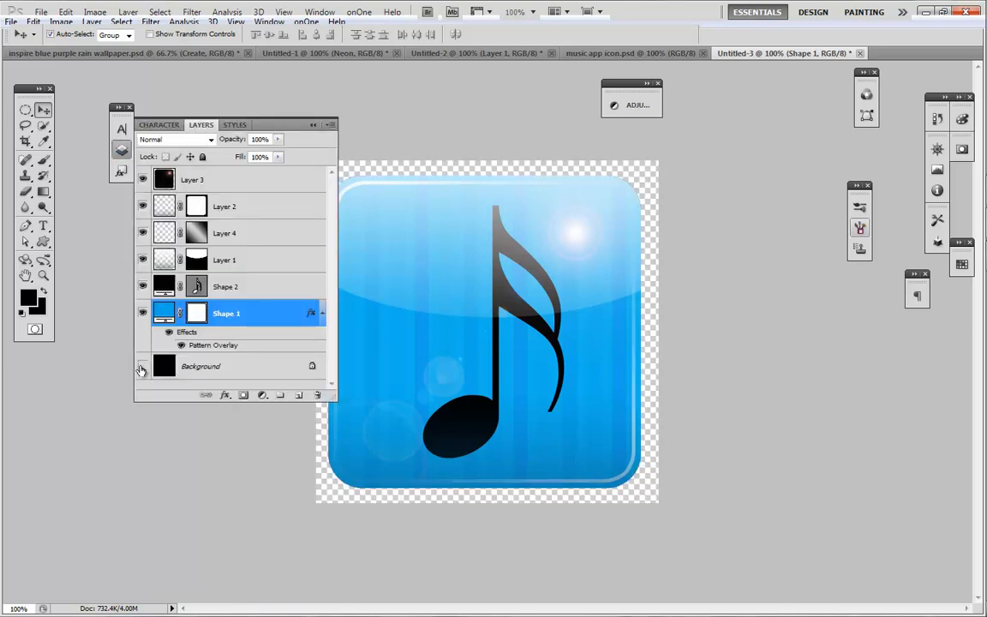
Hide the black Background layer, leaving the finished icon on a transparent canvas.
click(144, 366)
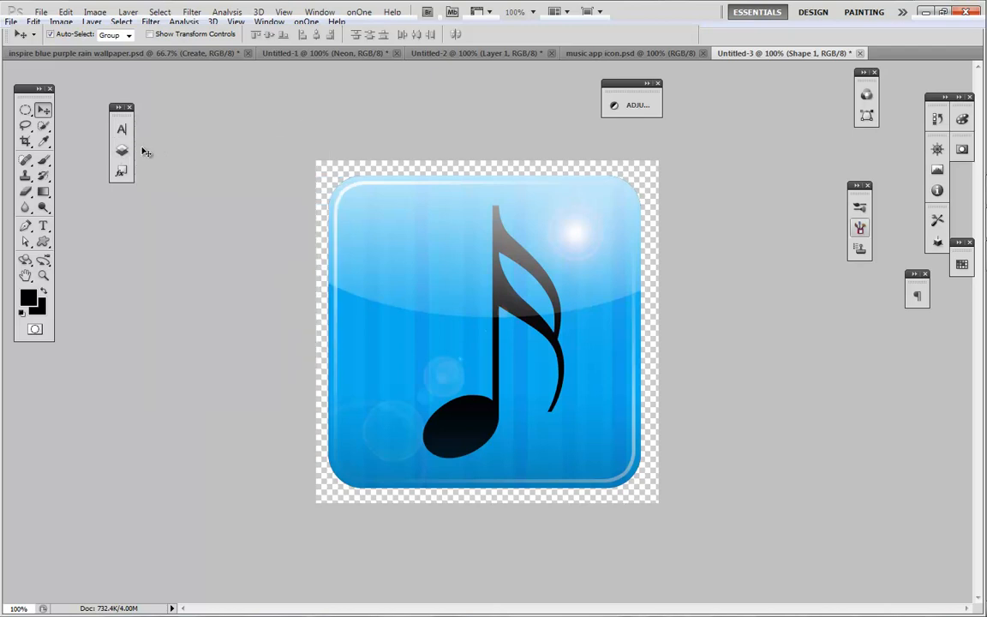
mouse_move(169, 151)
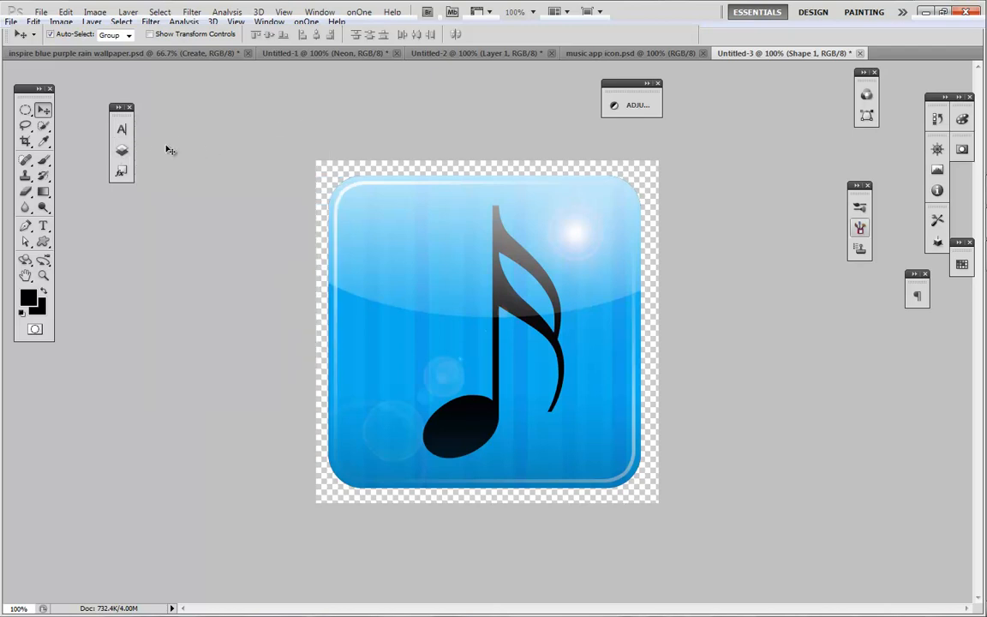